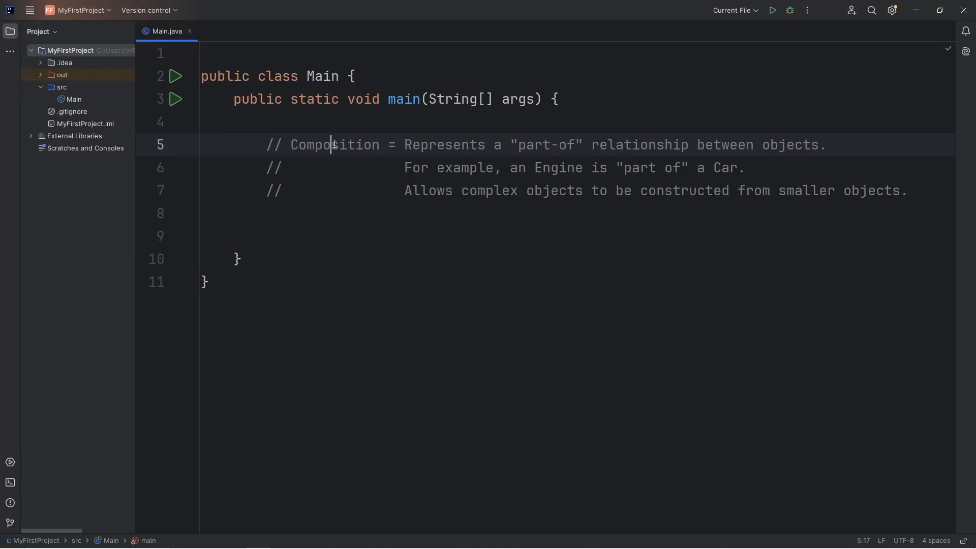
- Highlight the key words in the composition comment: Composition, part-of, objects, Engine, Car
{"action": "double_click", "coordinate": [334, 144]}
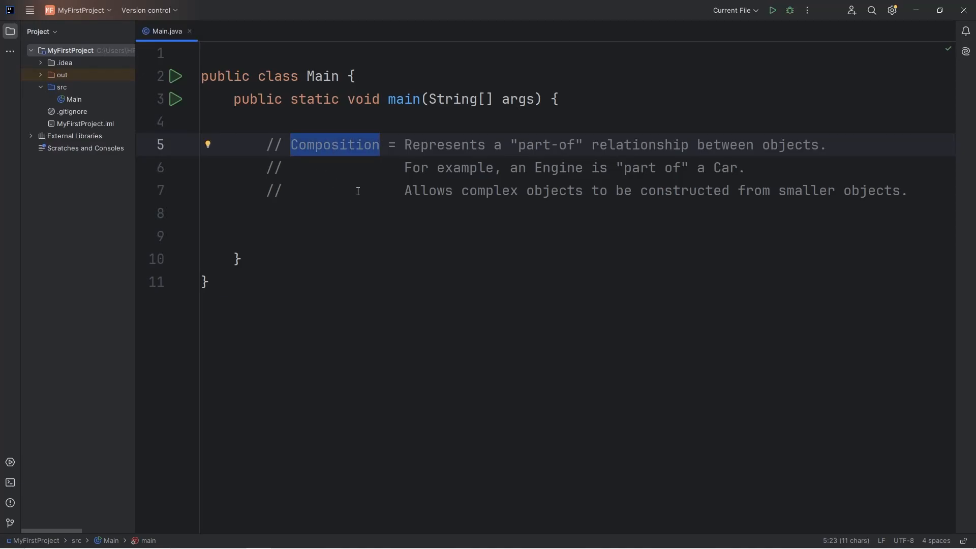
{"action": "double_click", "coordinate": [546, 144]}
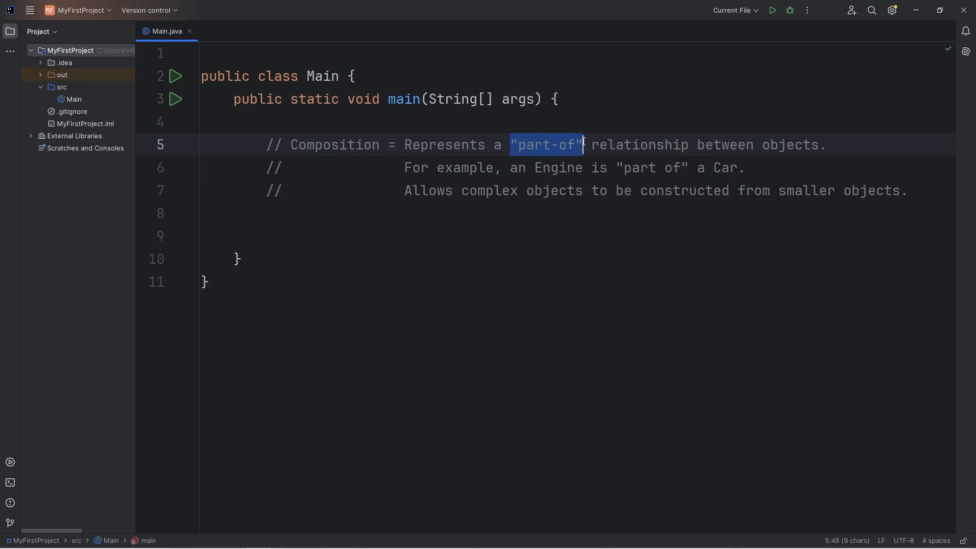
{"action": "double_click", "coordinate": [790, 144]}
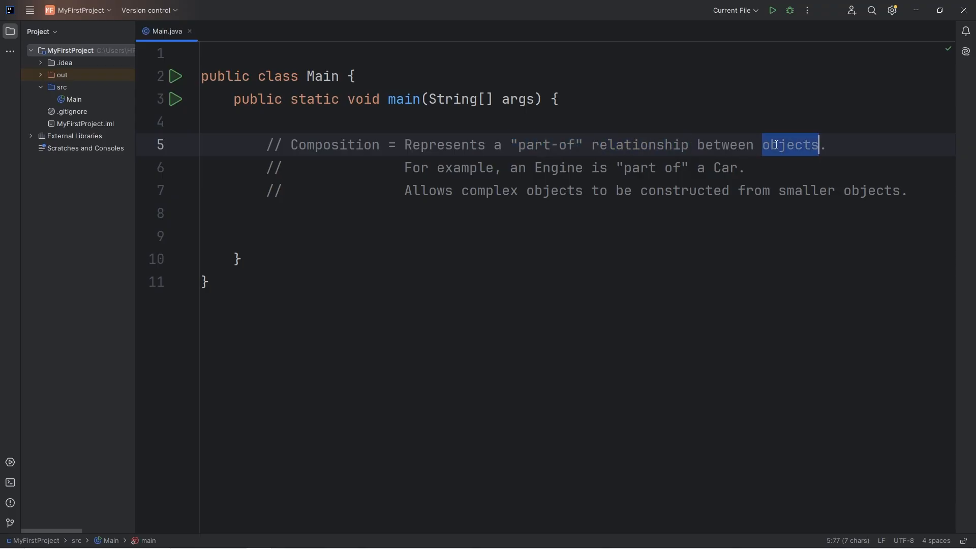
{"action": "double_click", "coordinate": [558, 167]}
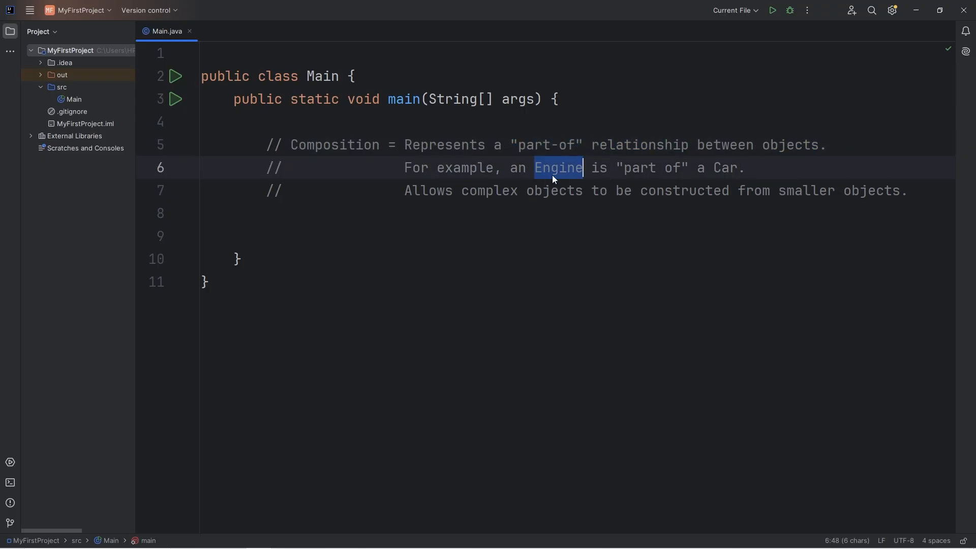
{"action": "double_click", "coordinate": [726, 167]}
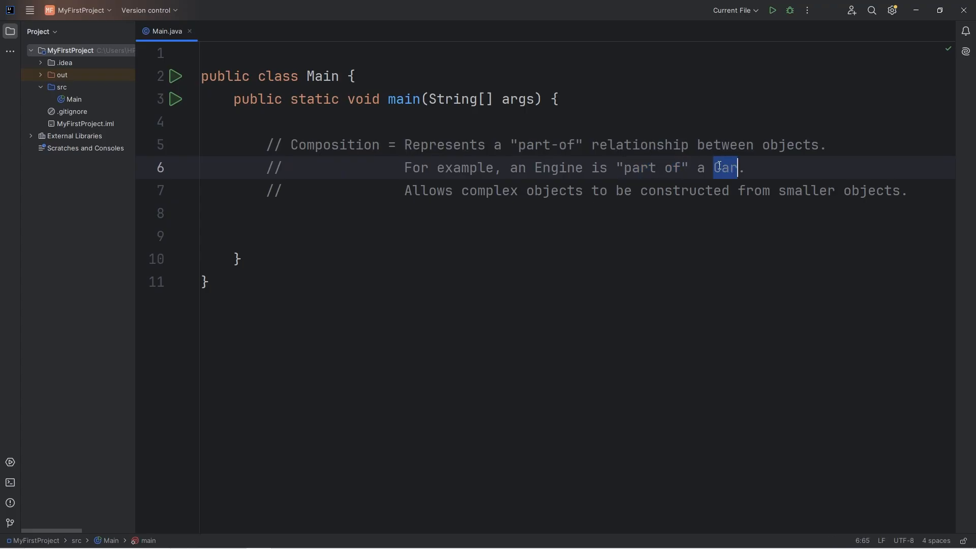
{"action": "double_click", "coordinate": [557, 167]}
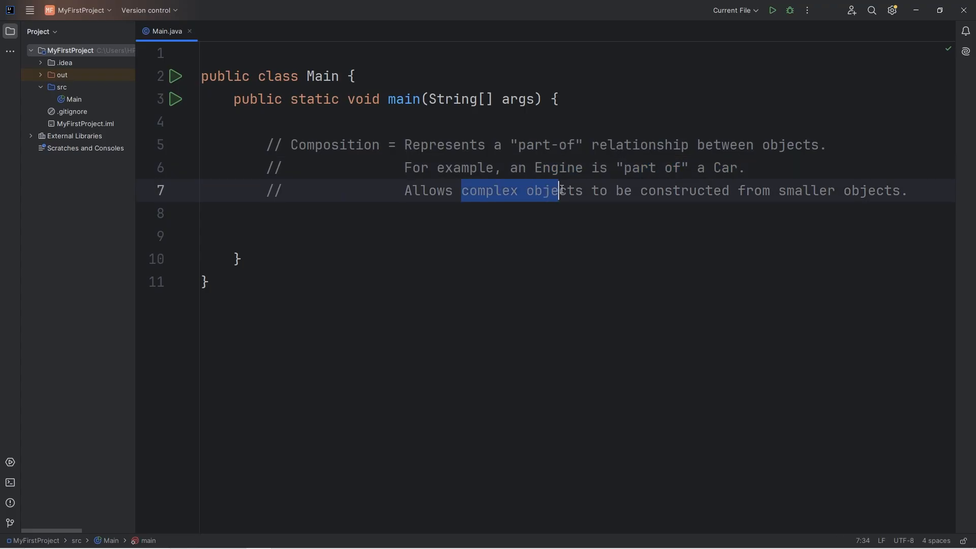
{"action": "double_click", "coordinate": [683, 190]}
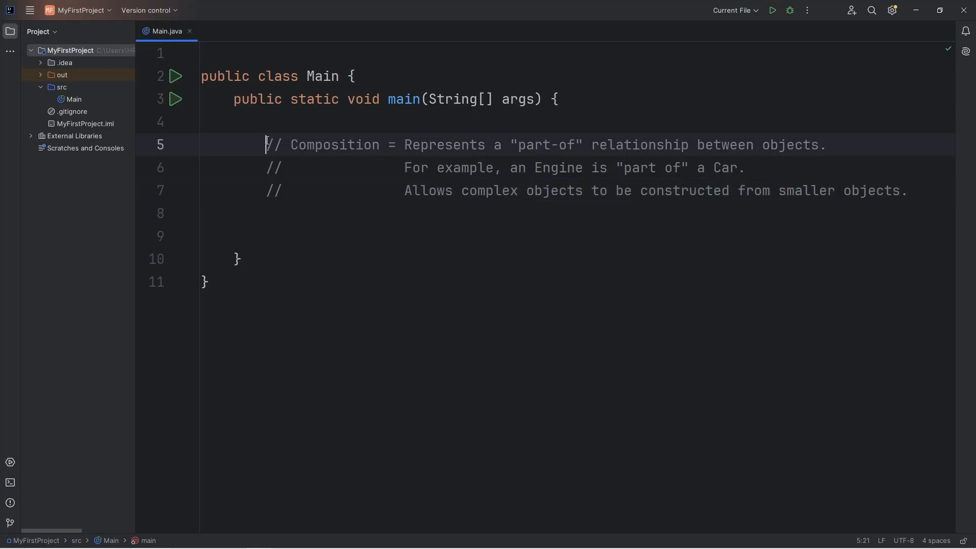
- Create the Car and Engine Java classes, ending on Car.java
{"action": "left_click", "coordinate": [30, 10]}
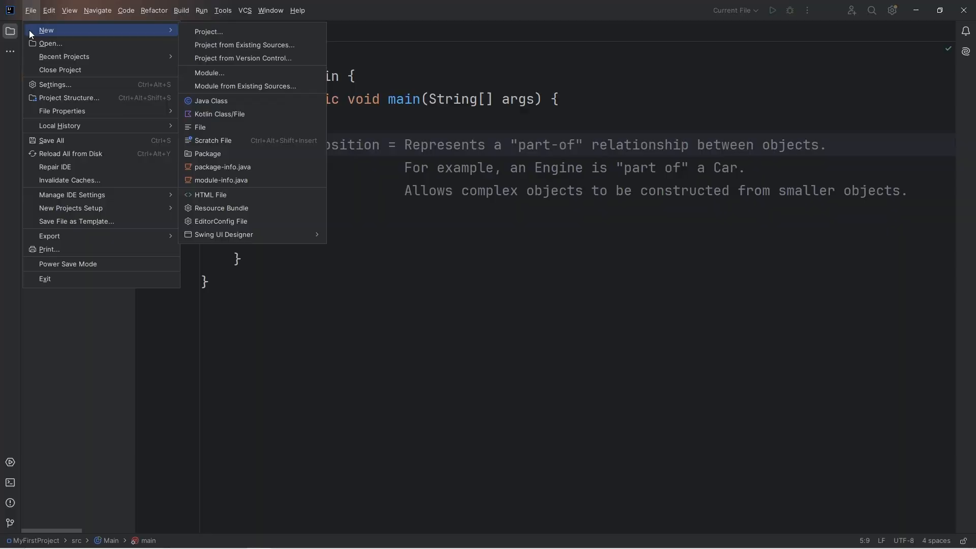
{"action": "left_click", "coordinate": [211, 101]}
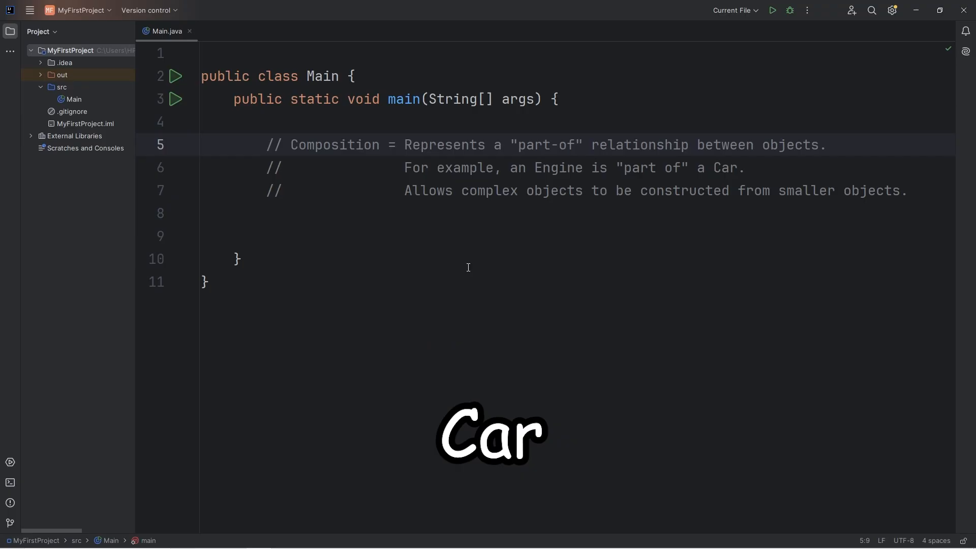
{"action": "left_click", "coordinate": [30, 10]}
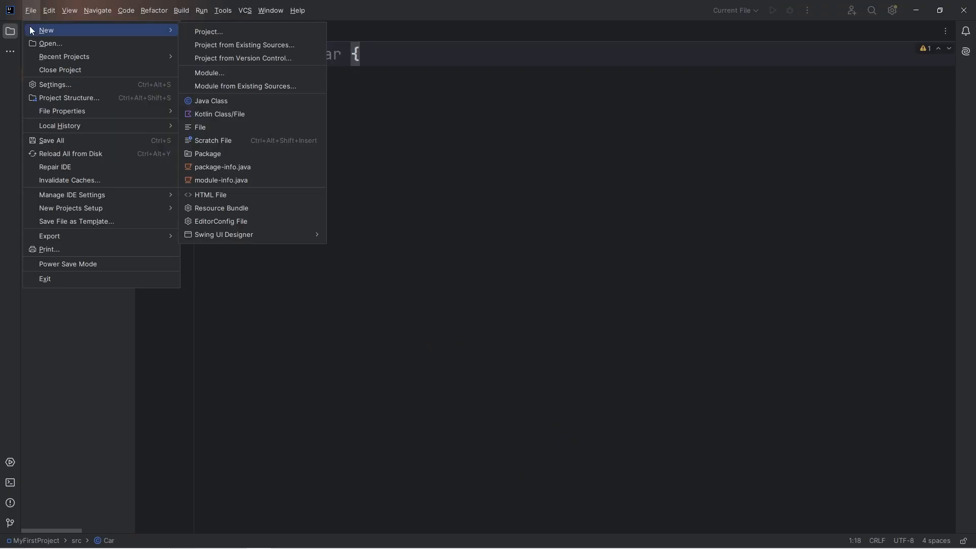
{"action": "left_click", "coordinate": [211, 100]}
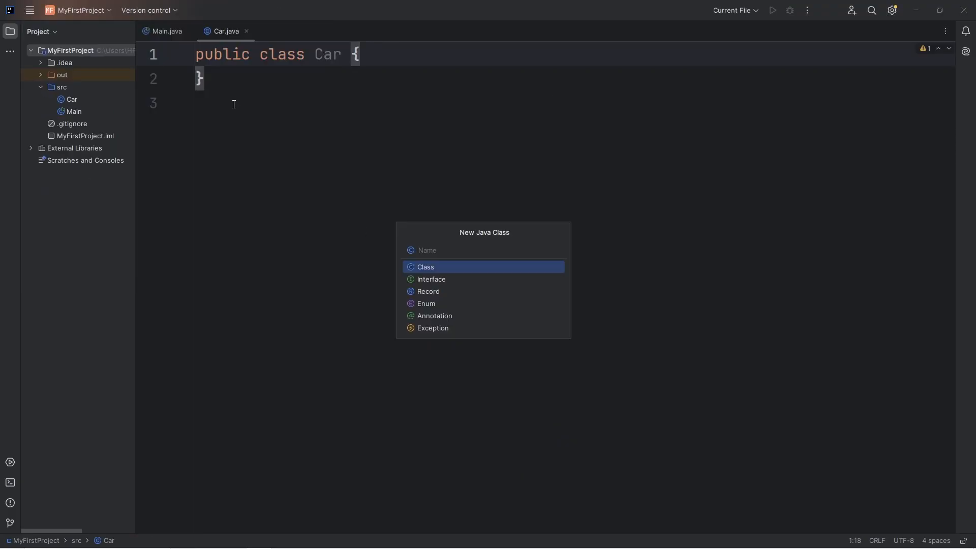
{"action": "type", "text": "Engine"}
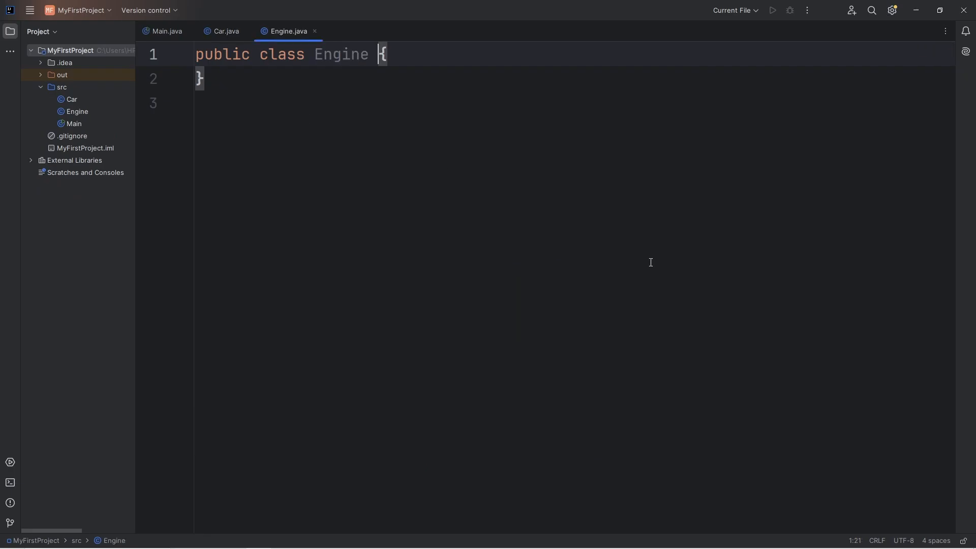
{"action": "left_click", "coordinate": [224, 31]}
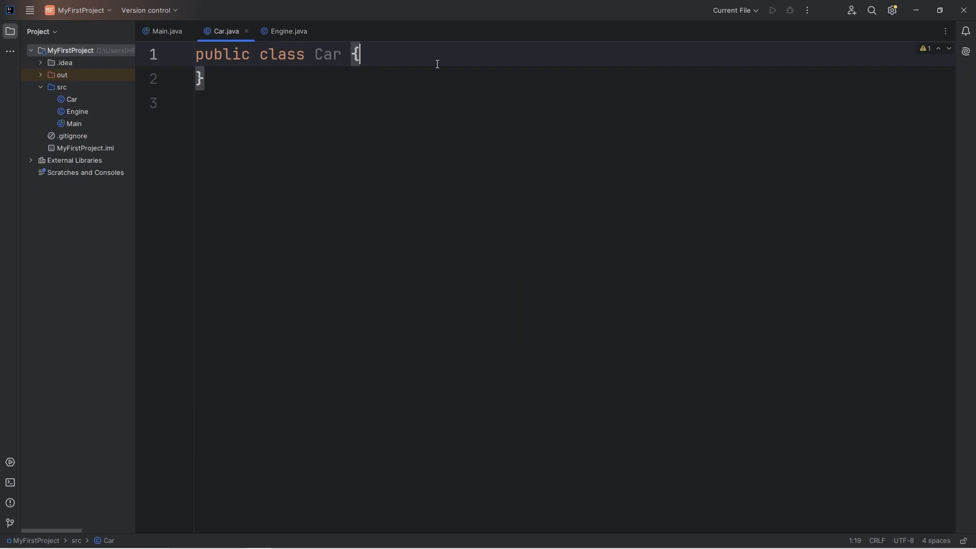
- Declare fields String model, int year and Engine engine in the Car class
{"action": "key", "text": "enter"}
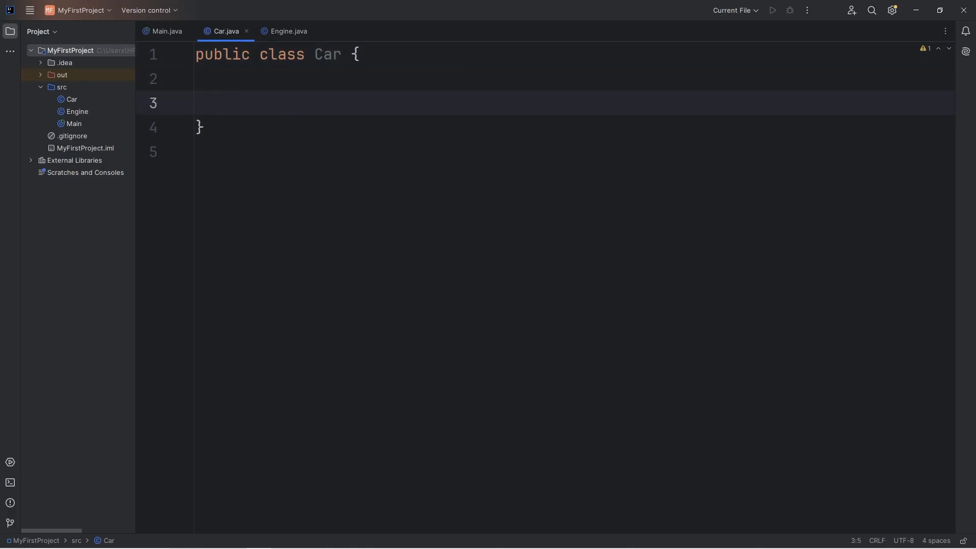
{"action": "type", "text": "String"}
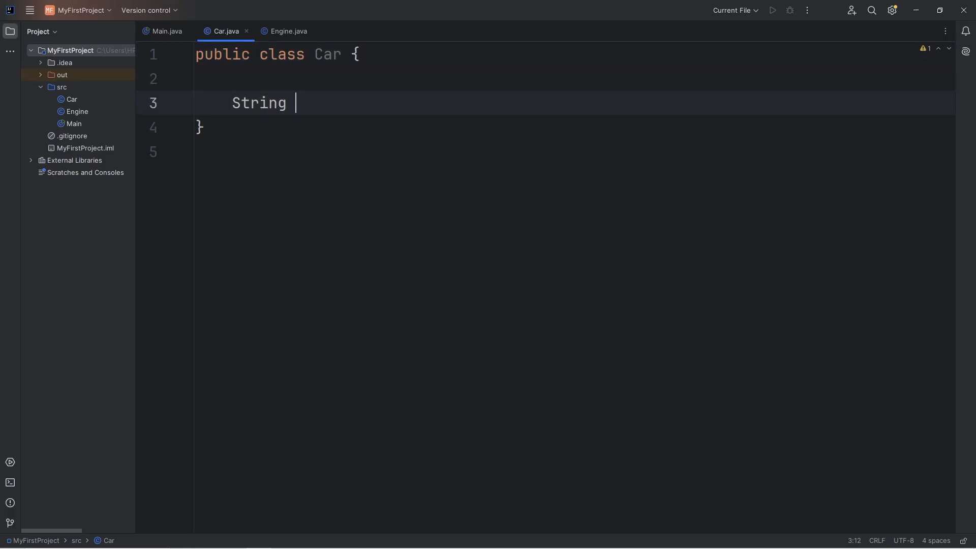
{"action": "type", "text": "model;"}
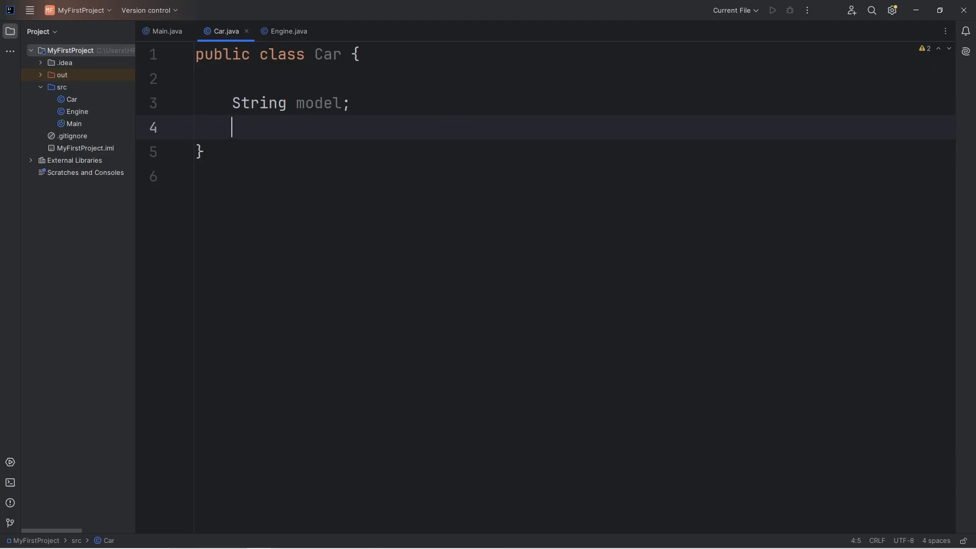
{"action": "type", "text": "int year;"}
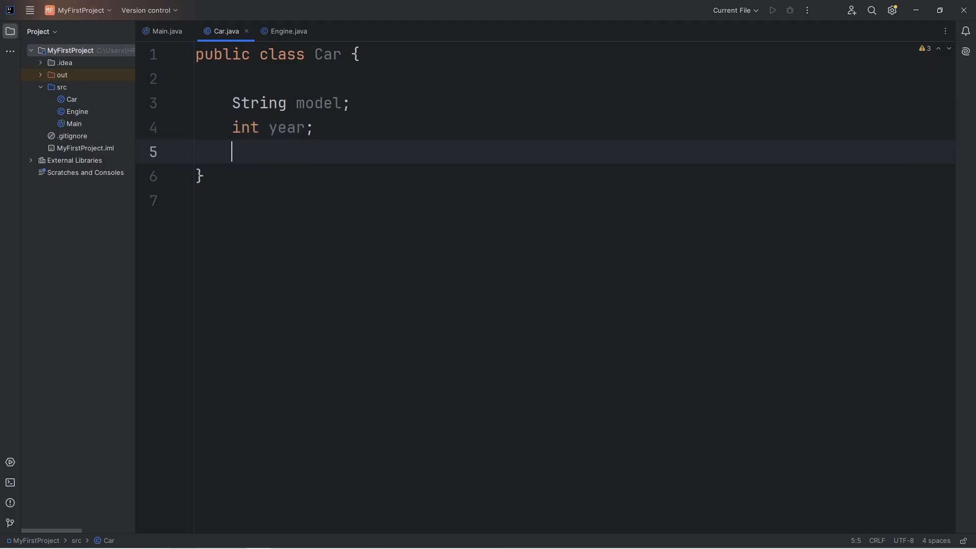
{"action": "type", "text": "Engine e"}
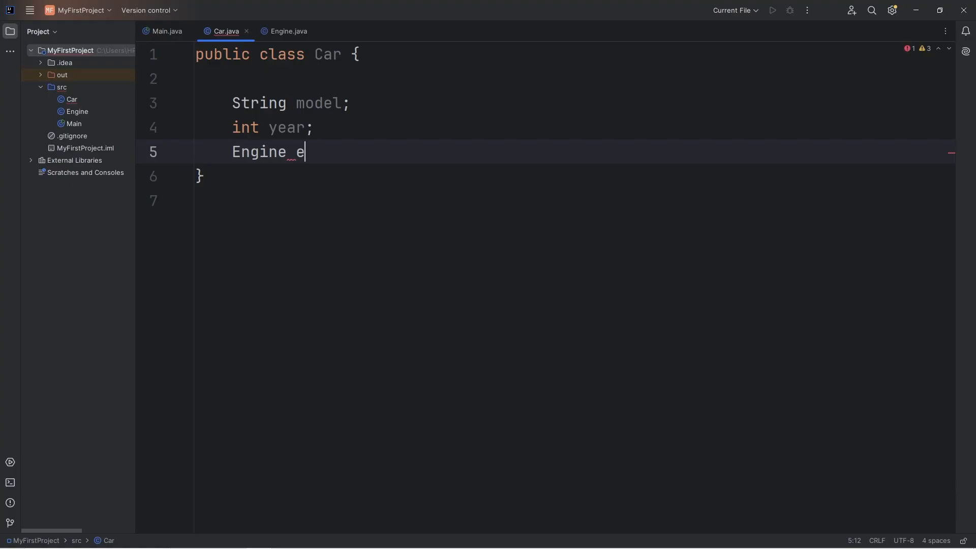
{"action": "type", "text": "ngine;"}
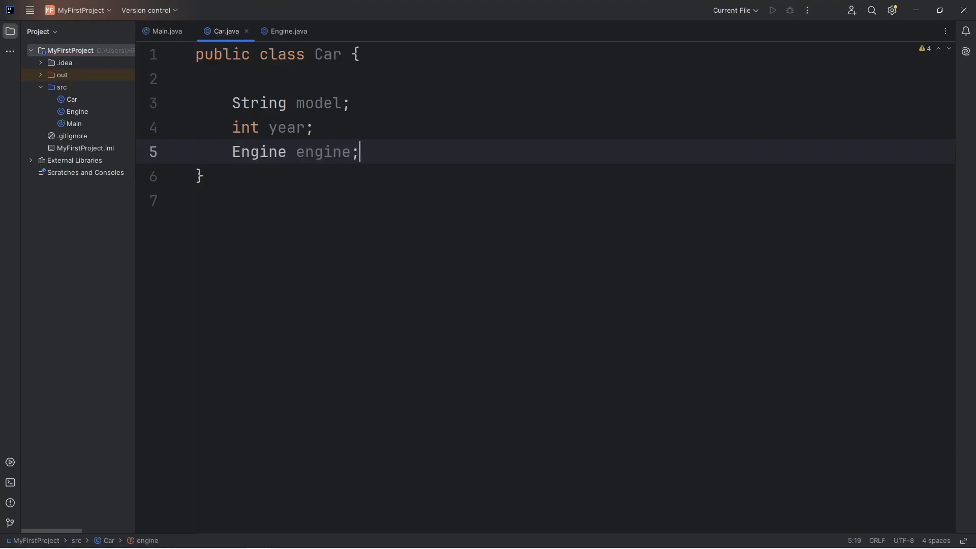
- Write Car(String model, int year, String engineType) below the fields, leaving the body empty
{"action": "type", "text": "Car"}
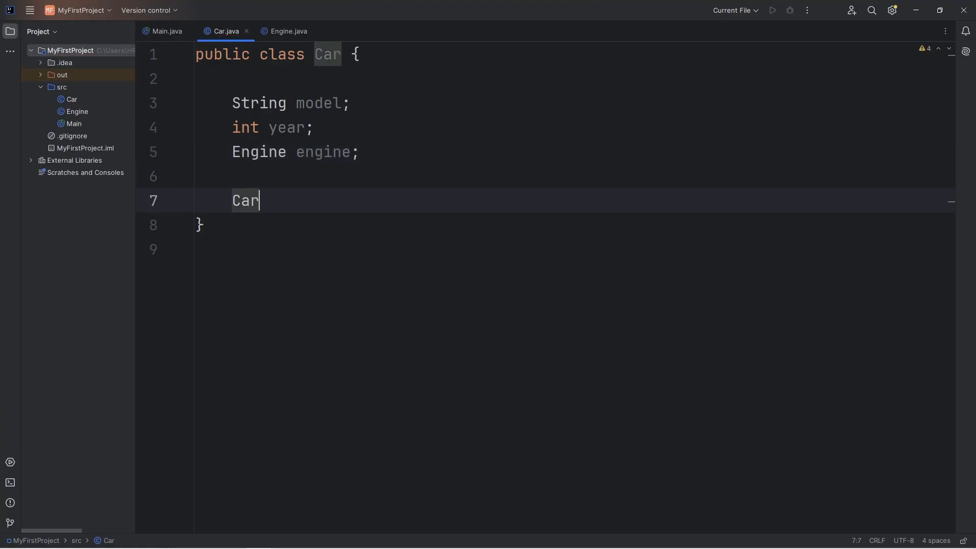
{"action": "type", "text": "(){"}
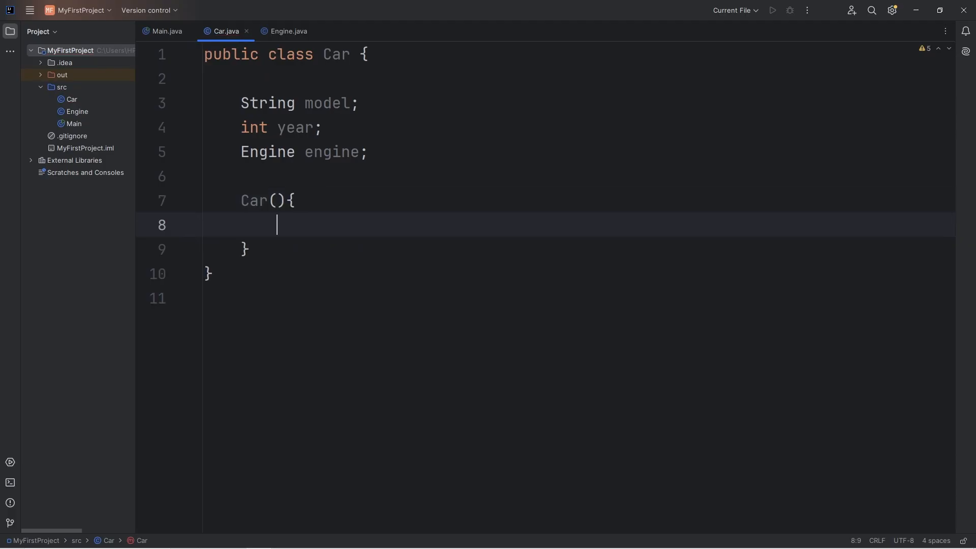
{"action": "type", "text": "String model"}
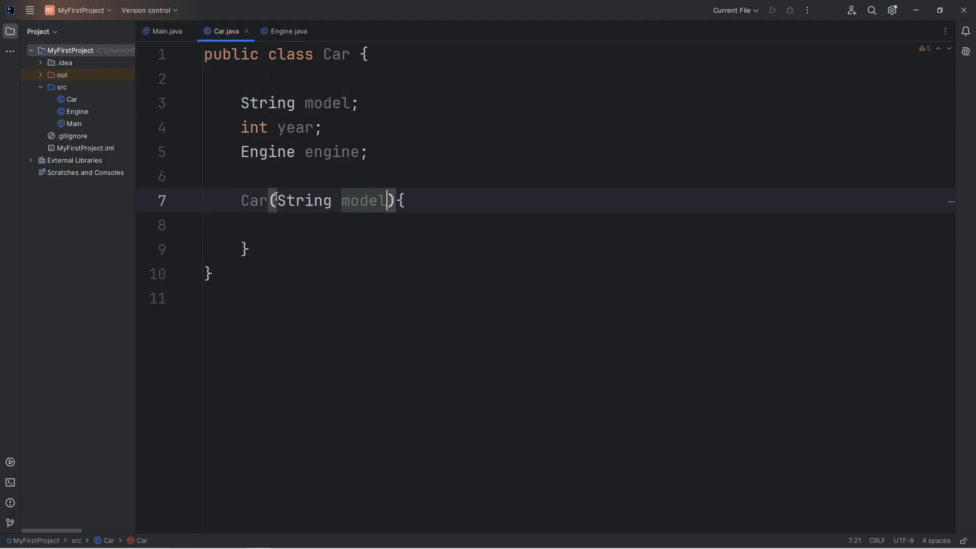
{"action": "type", "text": ","}
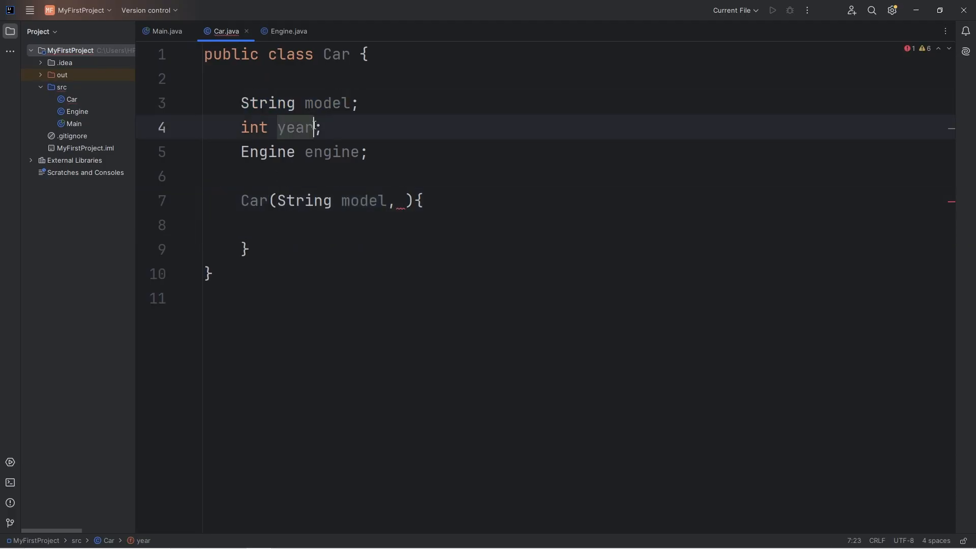
{"action": "type", "text": "int year"}
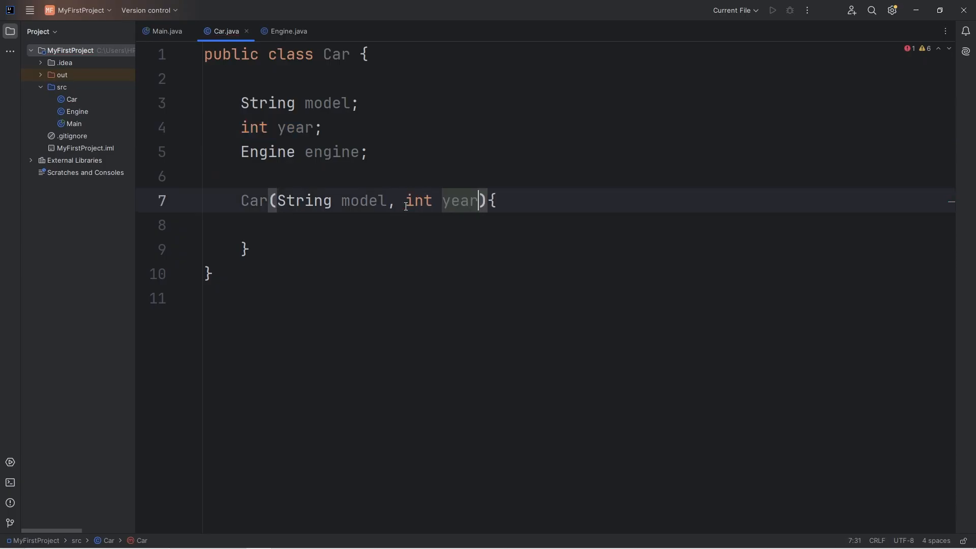
{"action": "double_click", "coordinate": [332, 152]}
{"action": "type", "text": ", "}
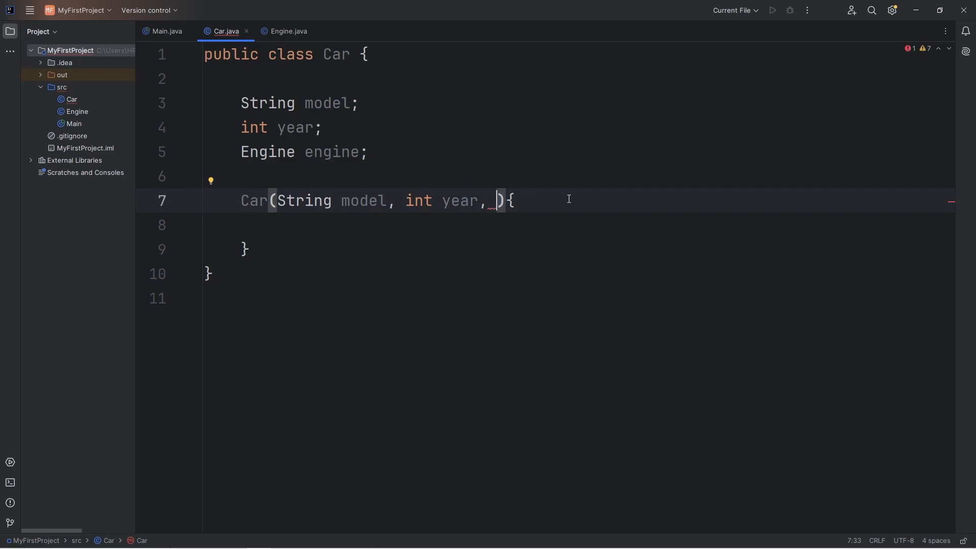
{"action": "type", "text": "String"}
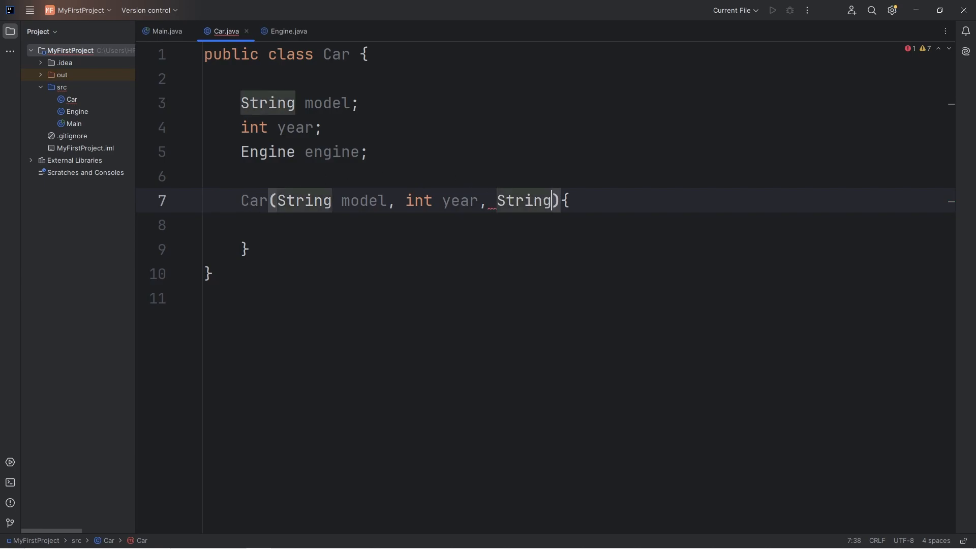
{"action": "type", "text": "engine"}
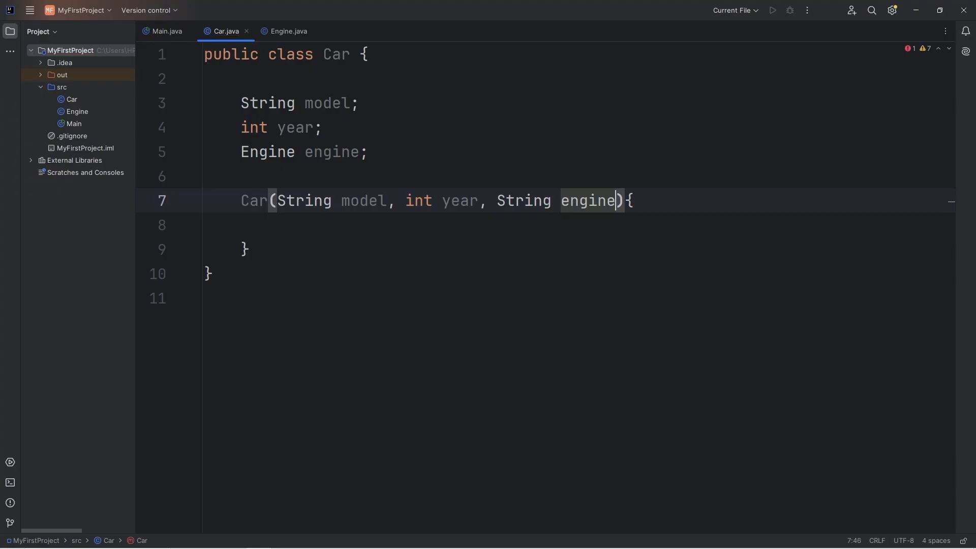
{"action": "type", "text": "Type"}
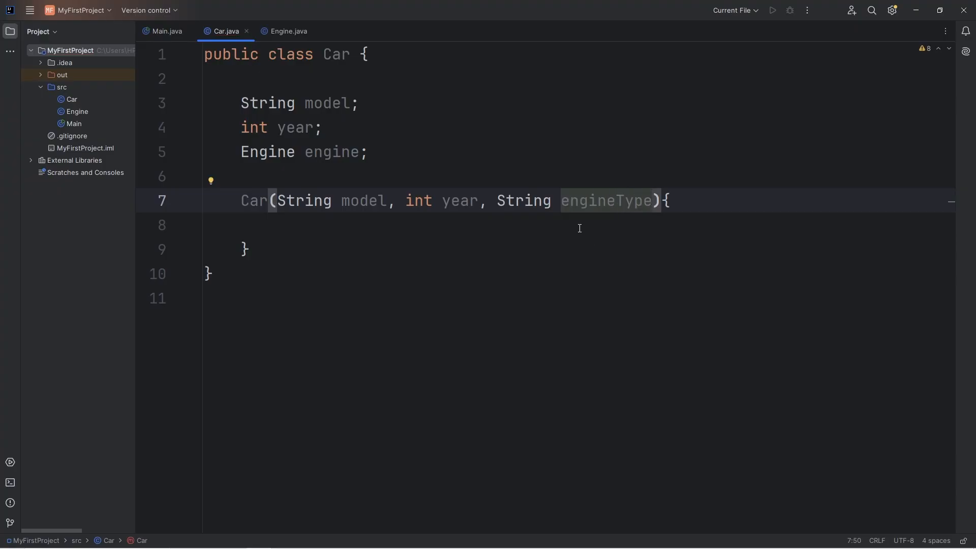
{"action": "mouse_move", "coordinate": [578, 228]}
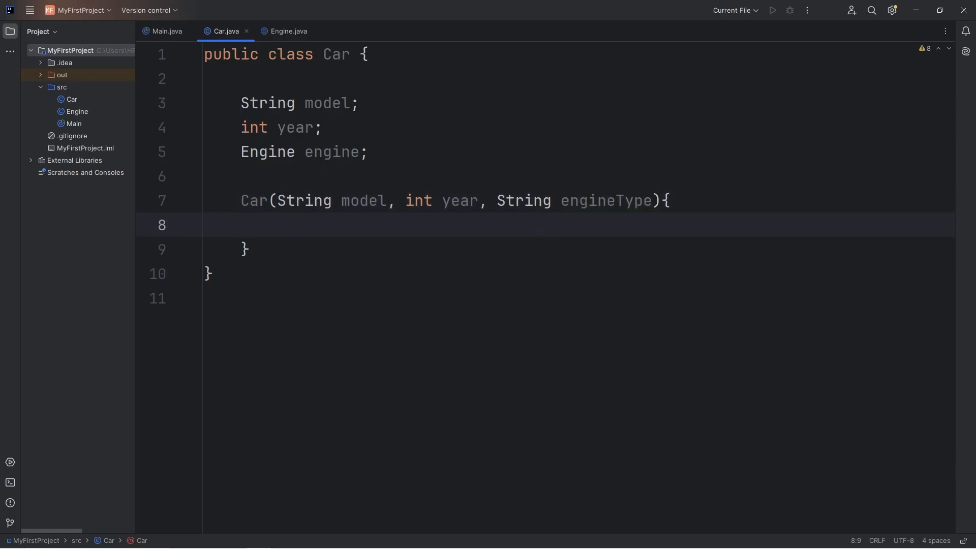
- Assign this.model = model and this.year = year in the Car constructor
{"action": "type", "text": "this.model"}
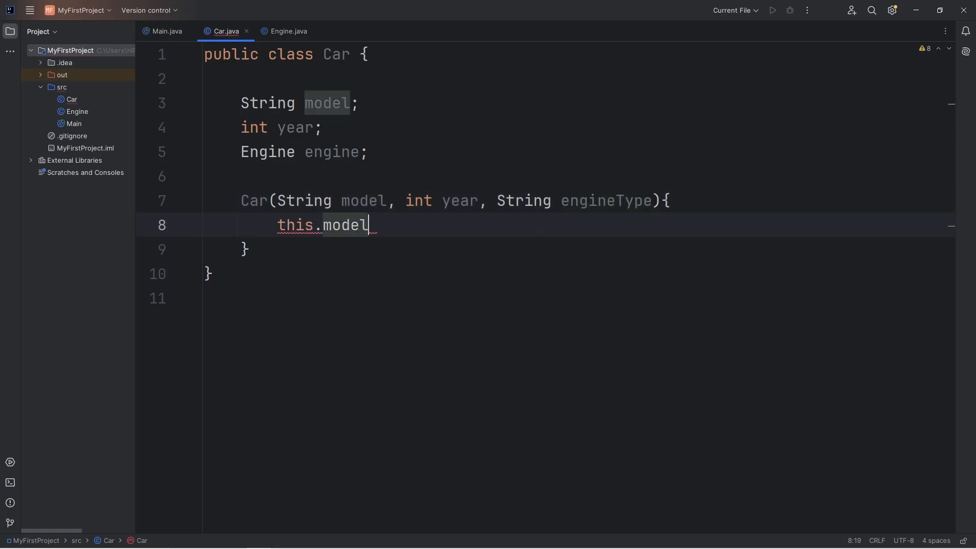
{"action": "type", "text": "= model;"}
{"action": "type", "text": "this.y"}
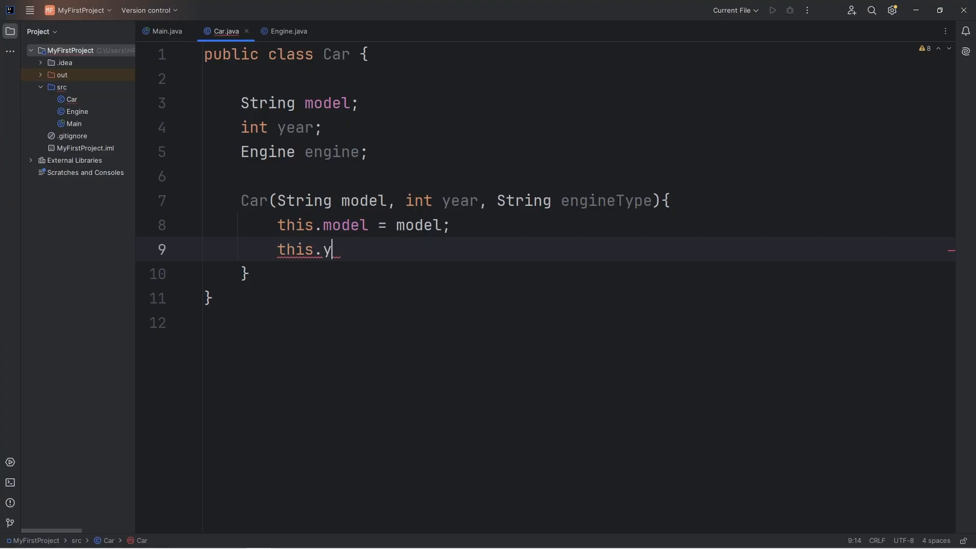
{"action": "type", "text": "ear = year;"}
{"action": "type", "text": "this"}
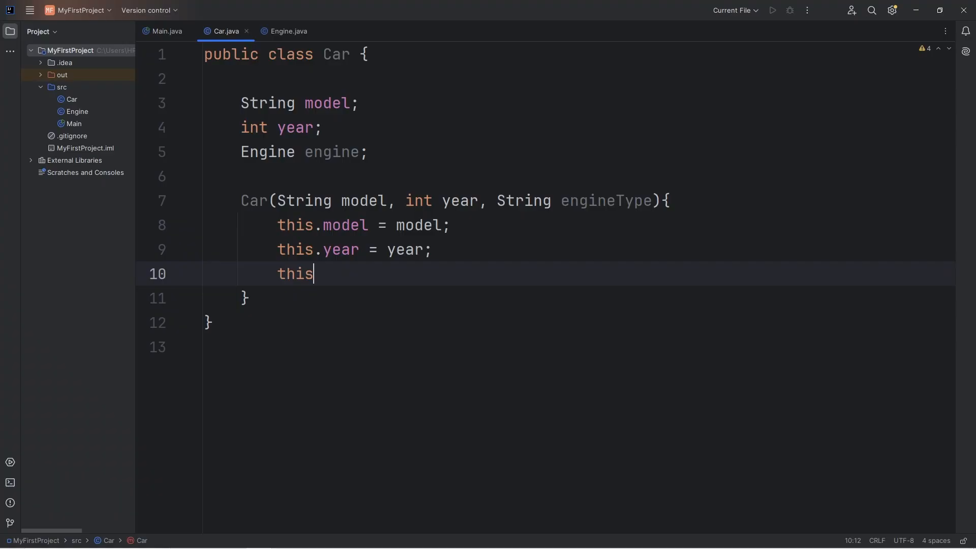
- Assign this.engine = new Engine(engineType) and select the flagged call
{"action": "type", "text": ".engine"}
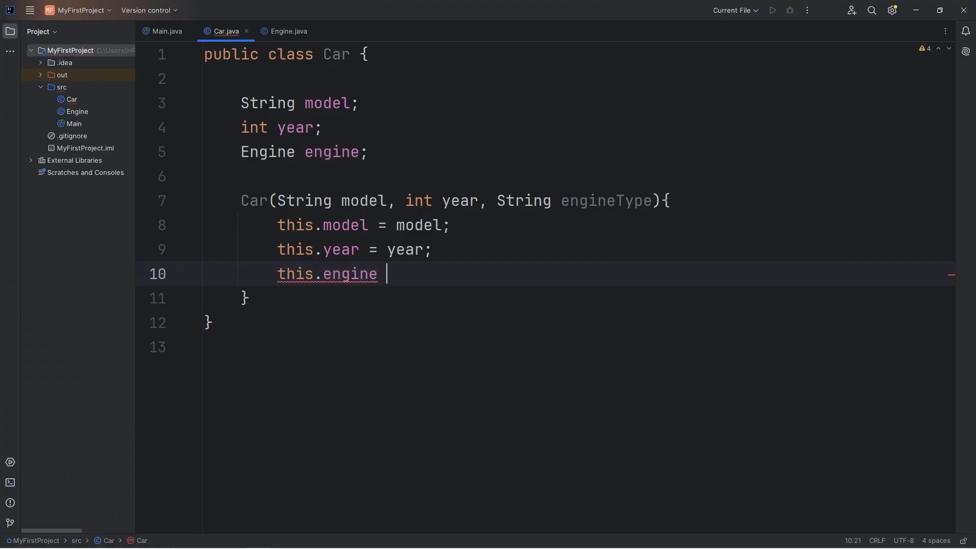
{"action": "type", "text": "= new"}
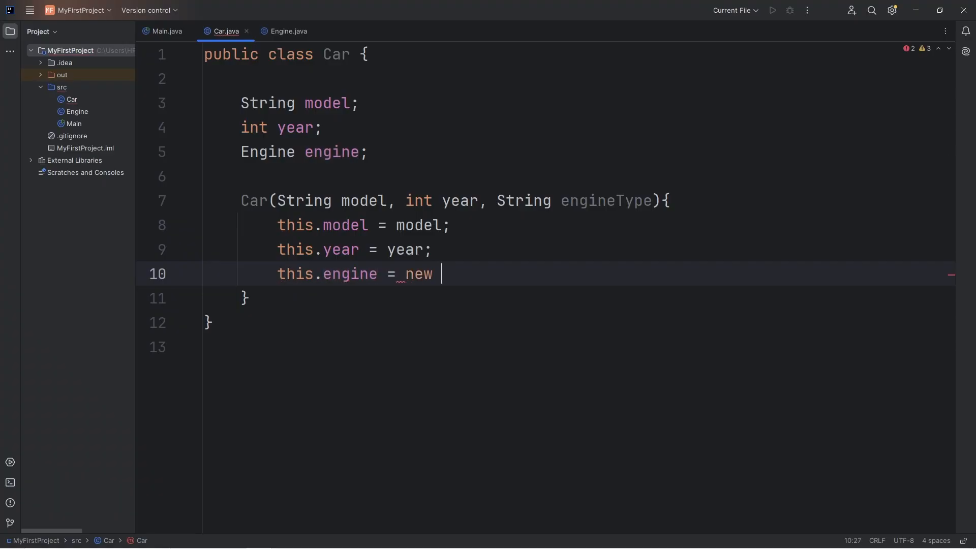
{"action": "type", "text": "Engine"}
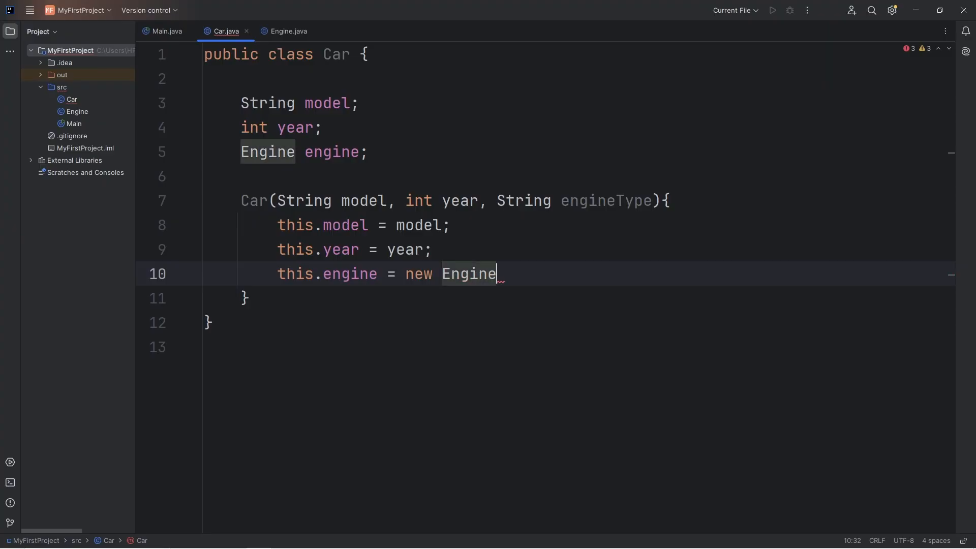
{"action": "type", "text": "();"}
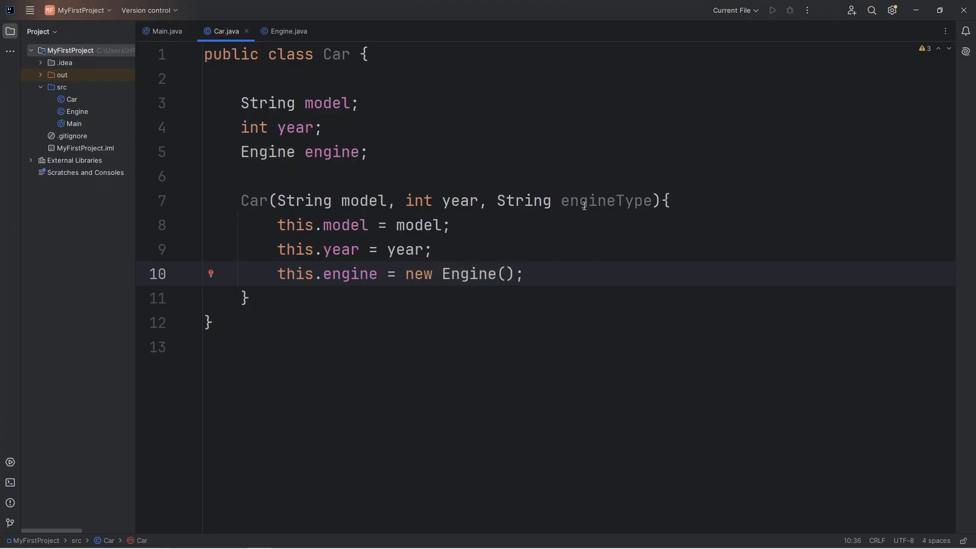
{"action": "type", "text": "engineType"}
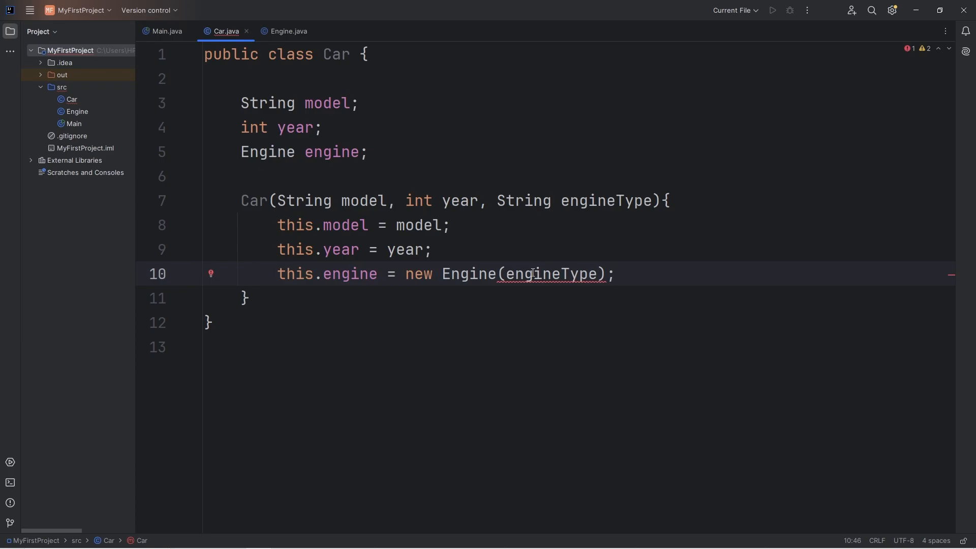
{"action": "double_click", "coordinate": [469, 274]}
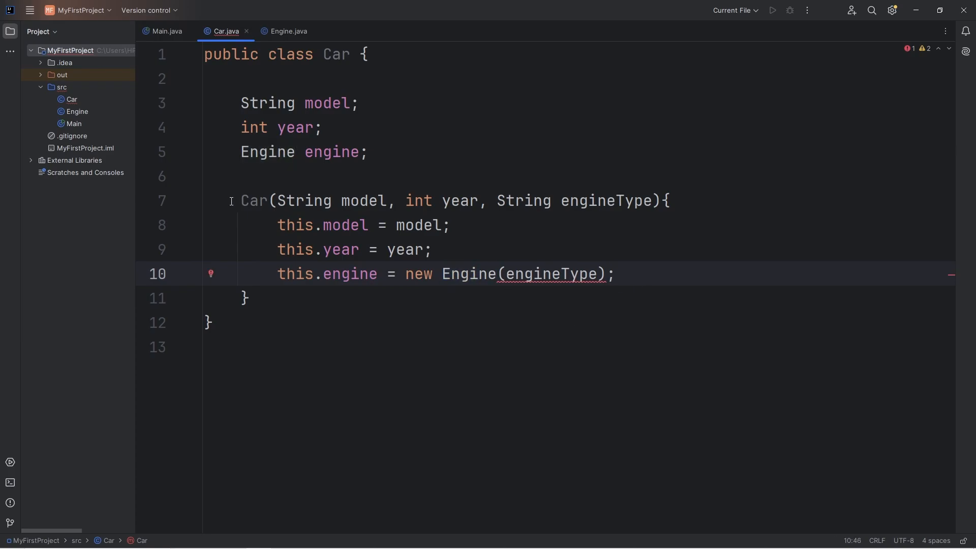
{"action": "double_click", "coordinate": [469, 274]}
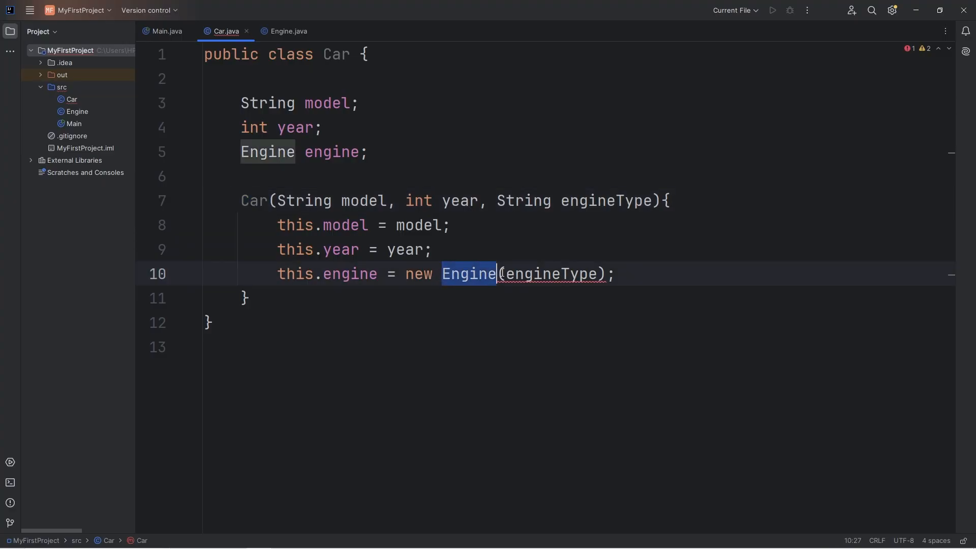
{"action": "left_click_drag", "start_coordinate": [498, 274], "coordinate": [613, 274]}
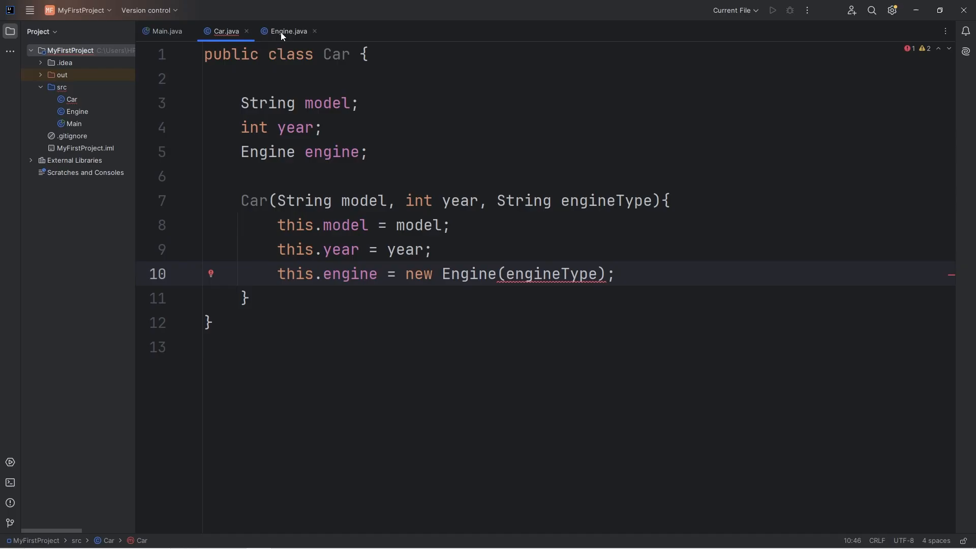
- Declare a String type field in Engine.java
{"action": "left_click", "coordinate": [285, 31]}
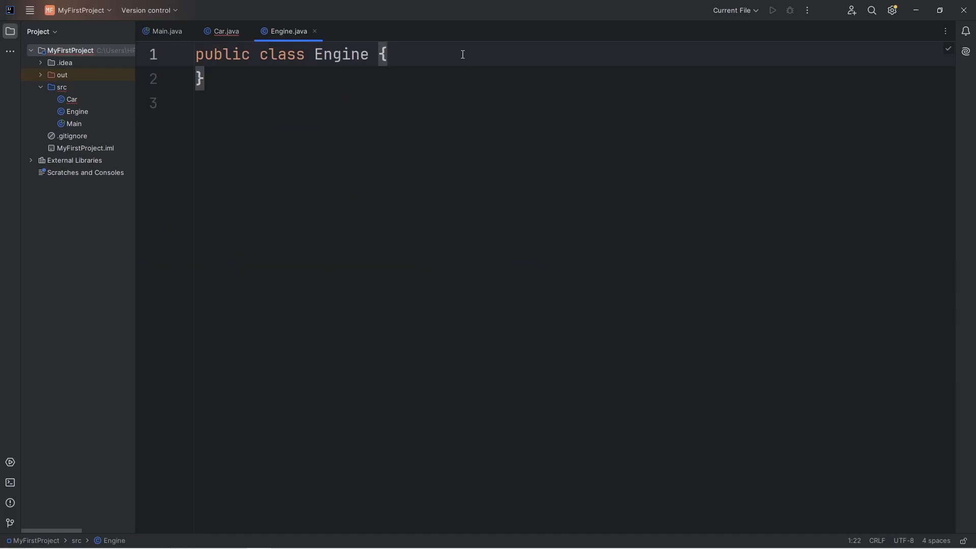
{"action": "type", "text": "String typ"}
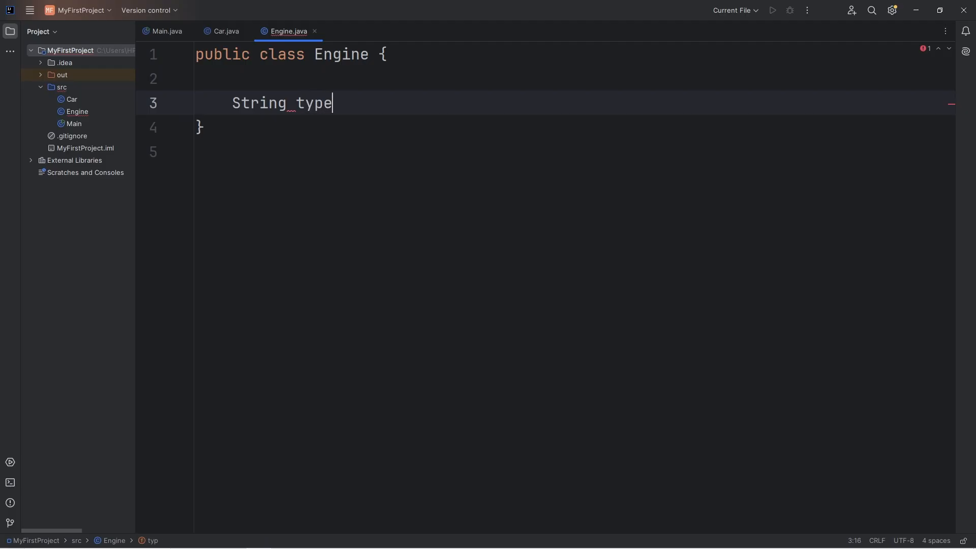
{"action": "type", "text": "engine"}
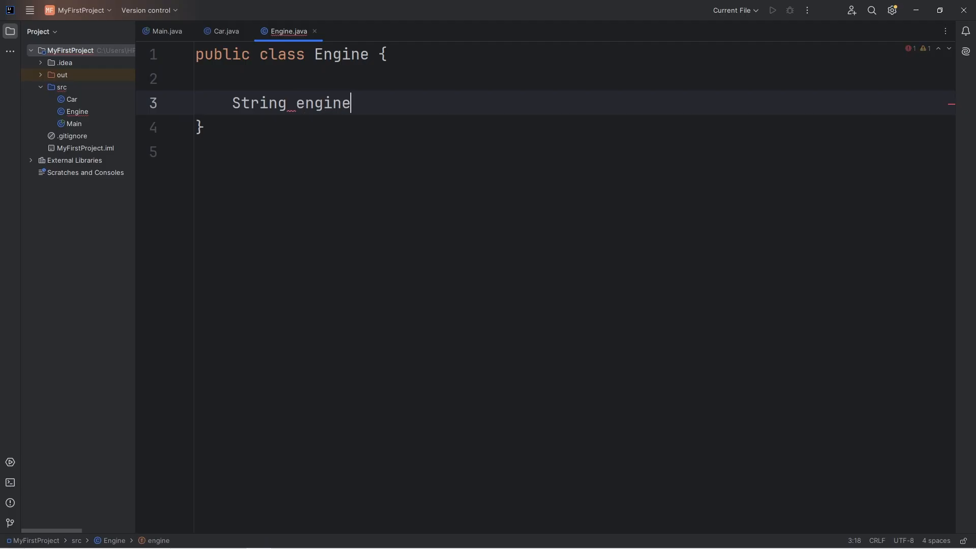
{"action": "type", "text": "Type;"}
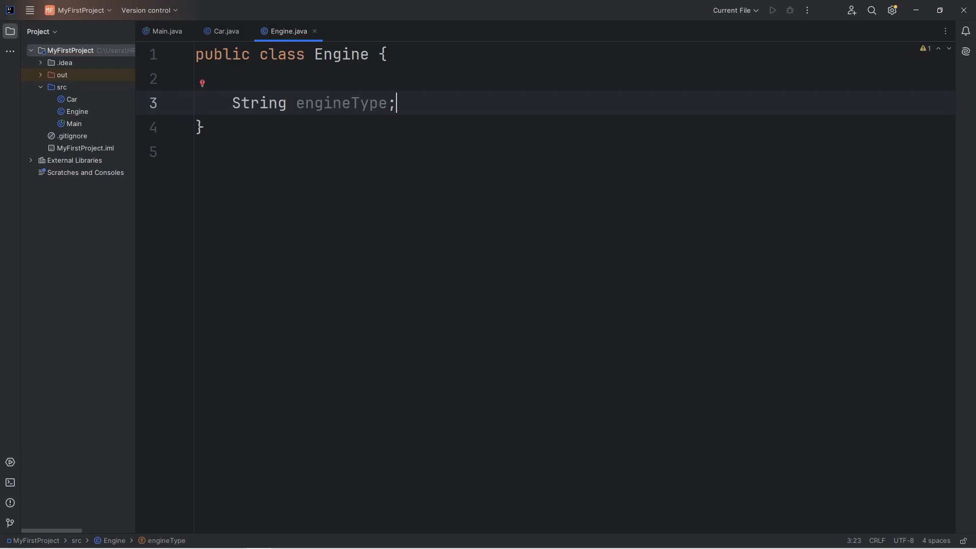
{"action": "double_click", "coordinate": [341, 102]}
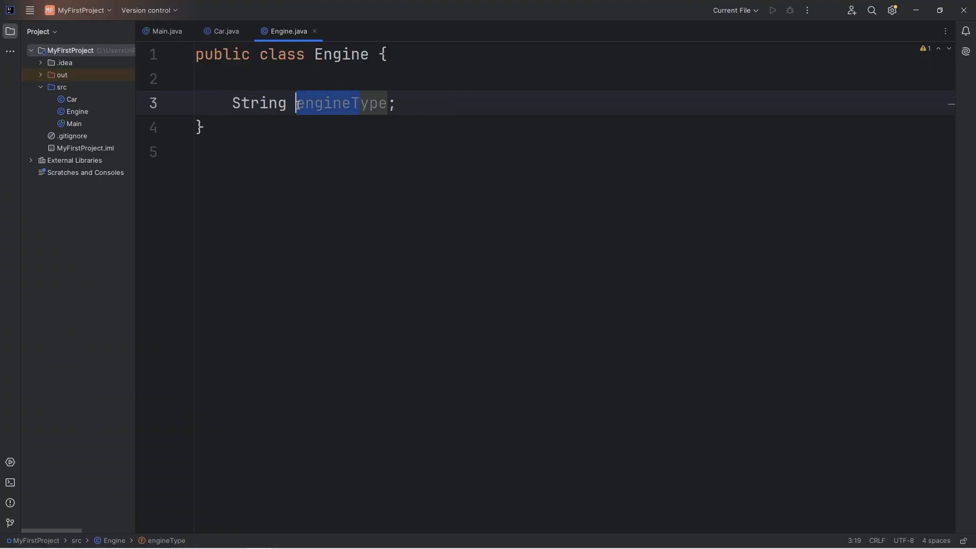
{"action": "type", "text": "type"}
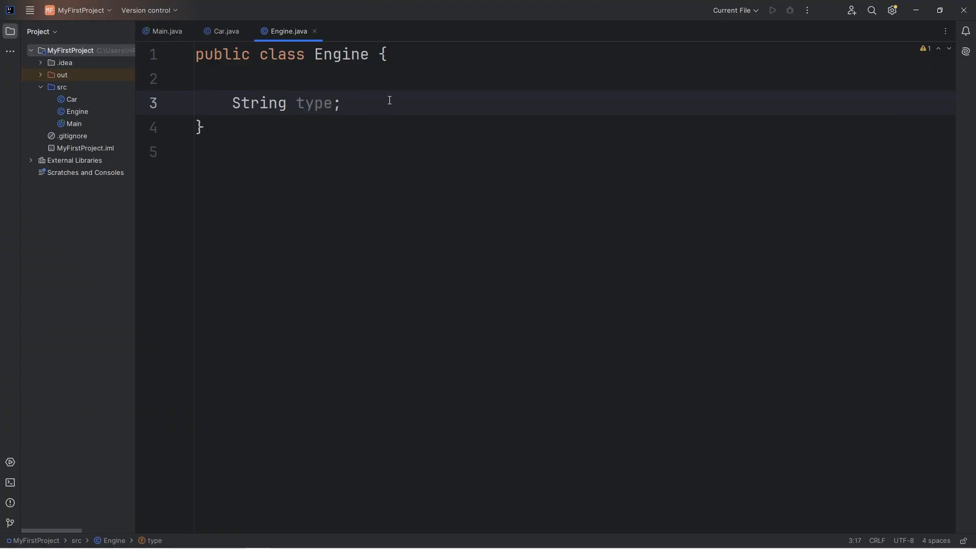
- Add an Engine(String type) constructor that sets this.type = type
{"action": "type", "text": "Engine(){"}
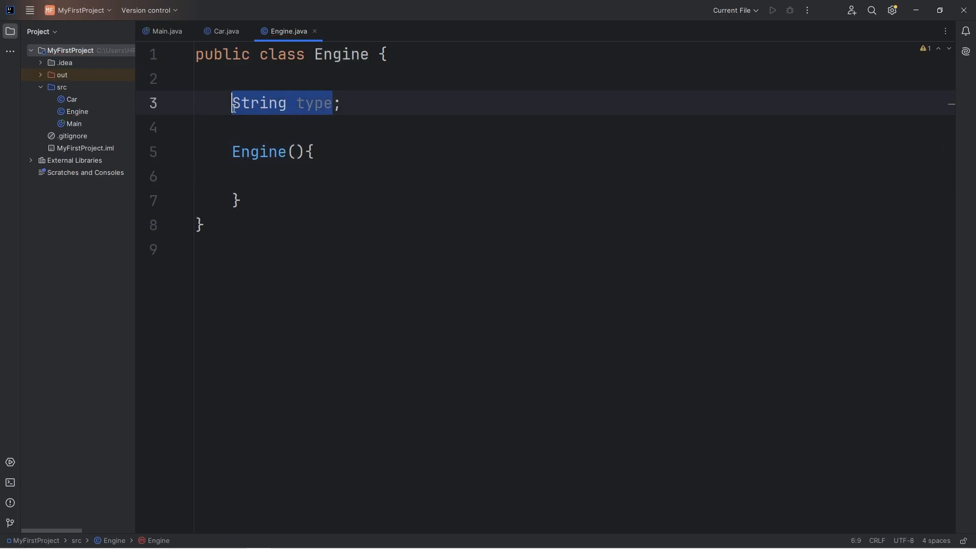
{"action": "type", "text": "String type"}
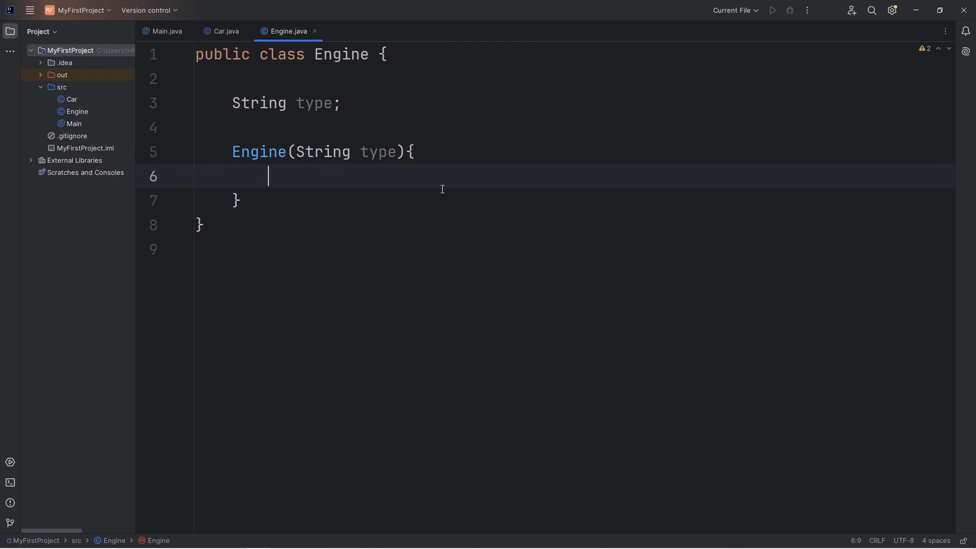
{"action": "type", "text": "this.type ="}
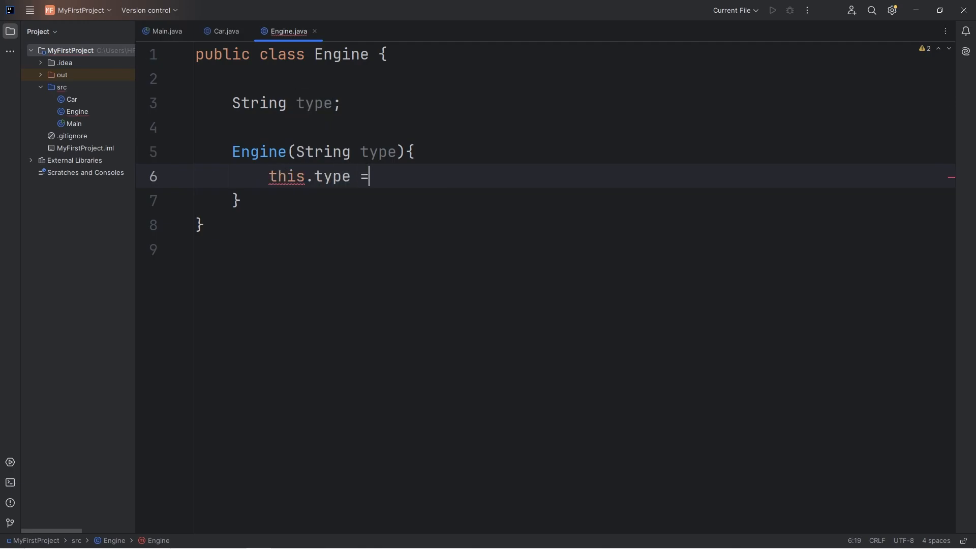
{"action": "type", "text": "type;"}
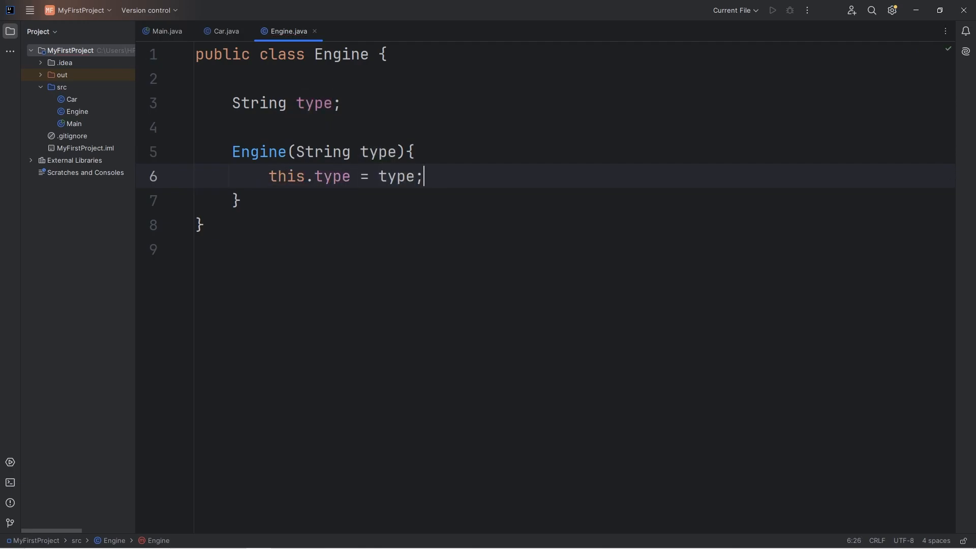
{"action": "left_click", "coordinate": [224, 31]}
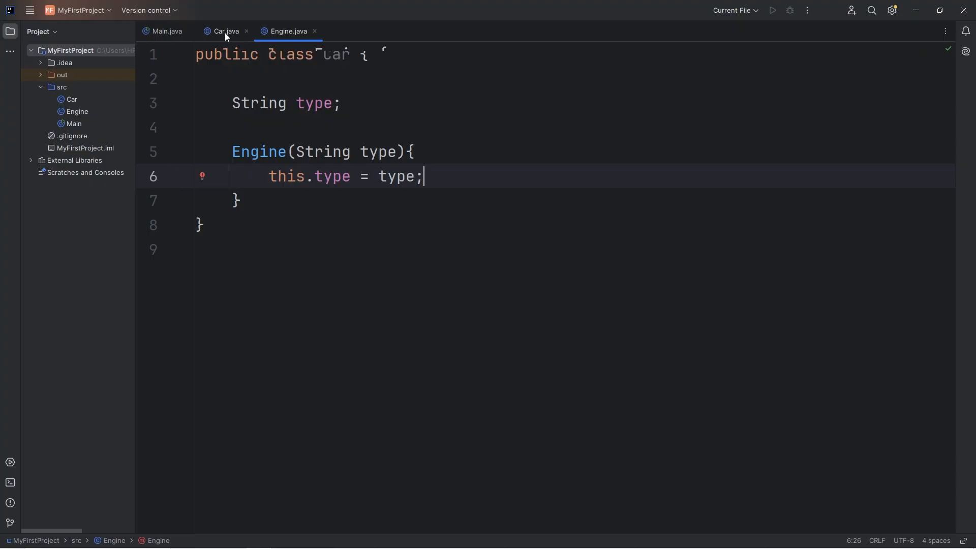
- Try renaming the Engine constructor argument to type, then restore engineType
{"action": "left_click", "coordinate": [224, 31]}
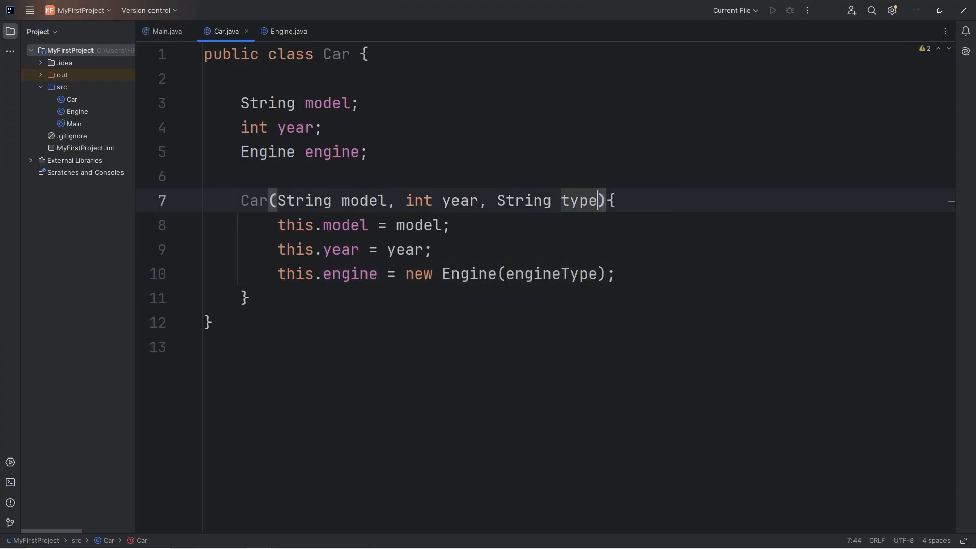
{"action": "double_click", "coordinate": [550, 274]}
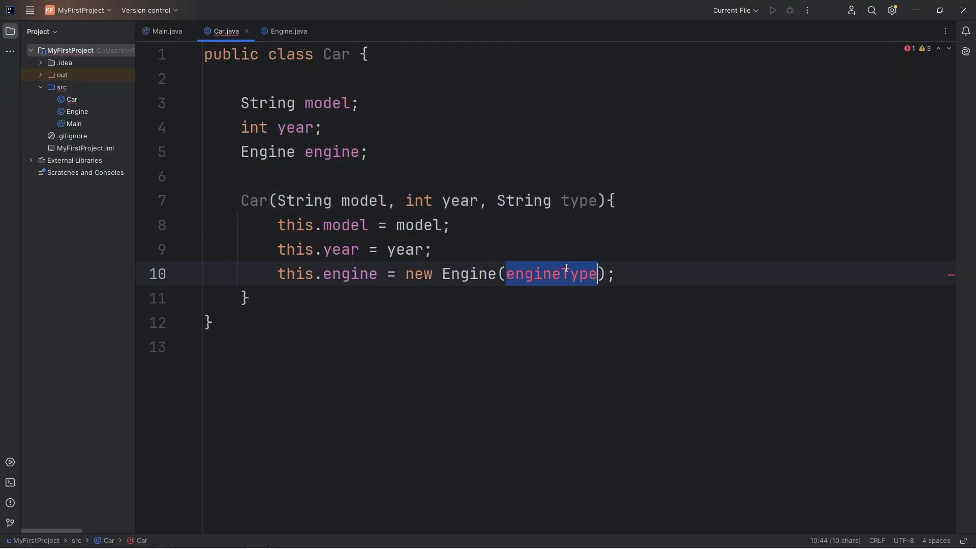
{"action": "type", "text": "type"}
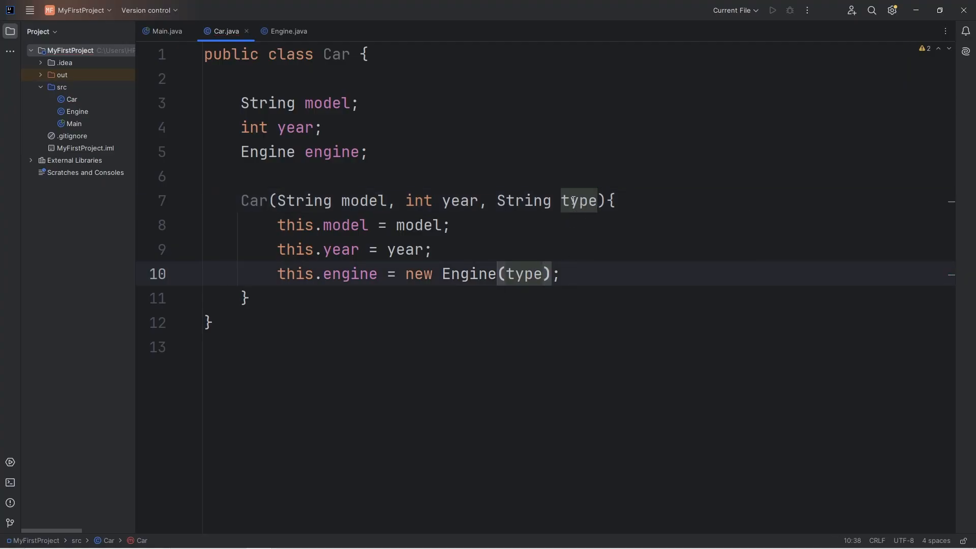
{"action": "mouse_move", "coordinate": [578, 201]}
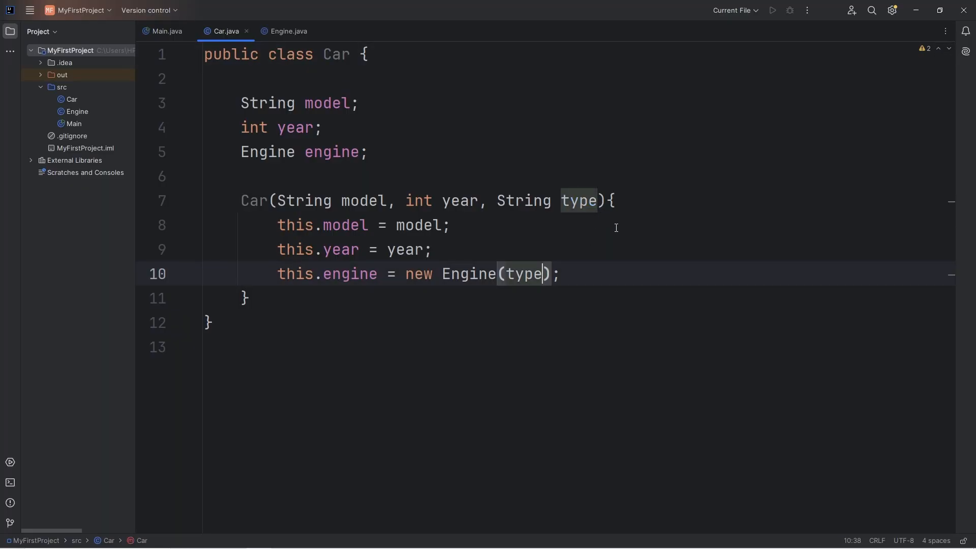
{"action": "type", "text": "engineType"}
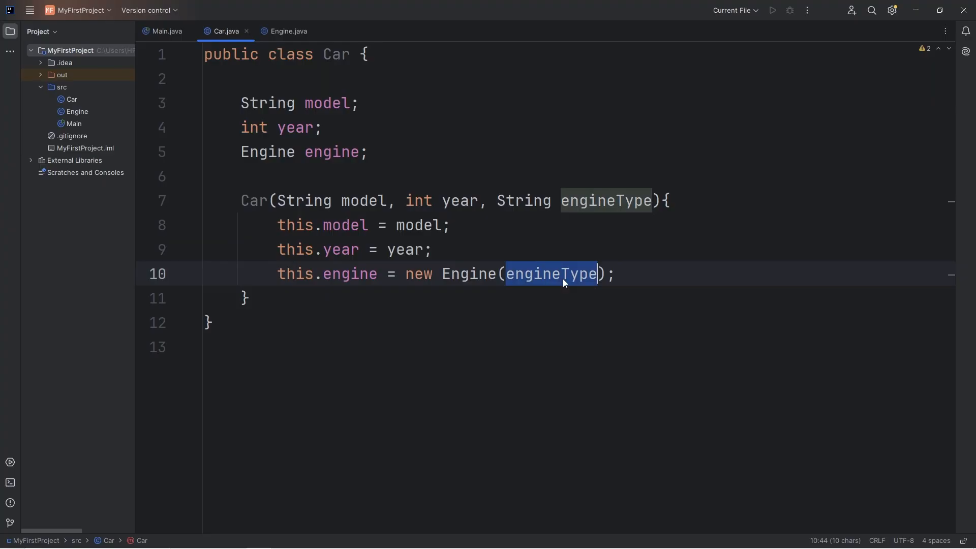
- Compare the Car and Engine classes, then go to Main.java
{"action": "left_click", "coordinate": [287, 31]}
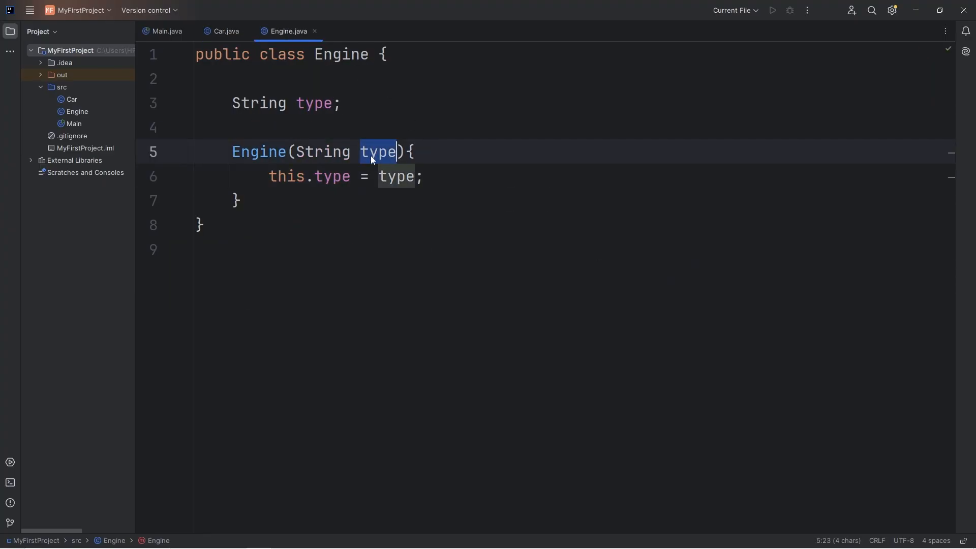
{"action": "left_click", "coordinate": [224, 31]}
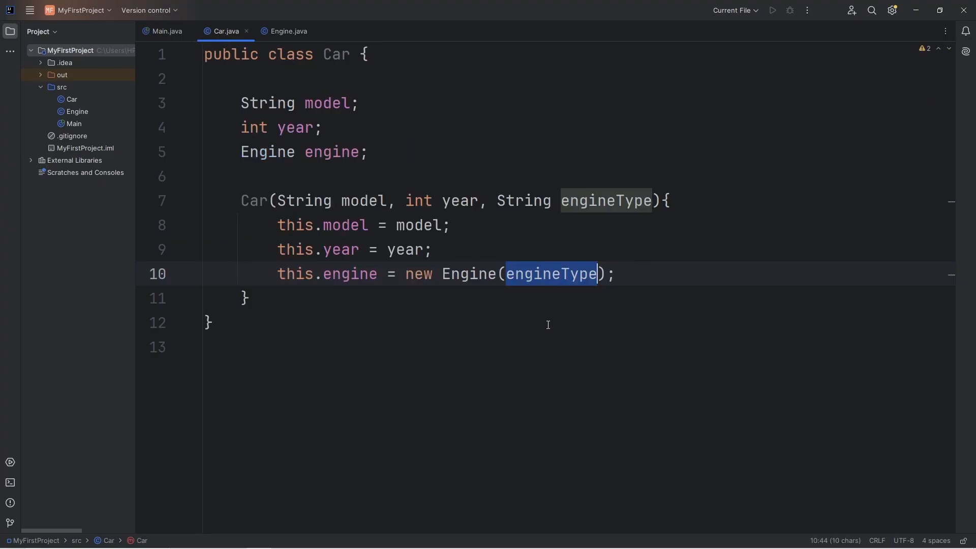
{"action": "left_click", "coordinate": [287, 31]}
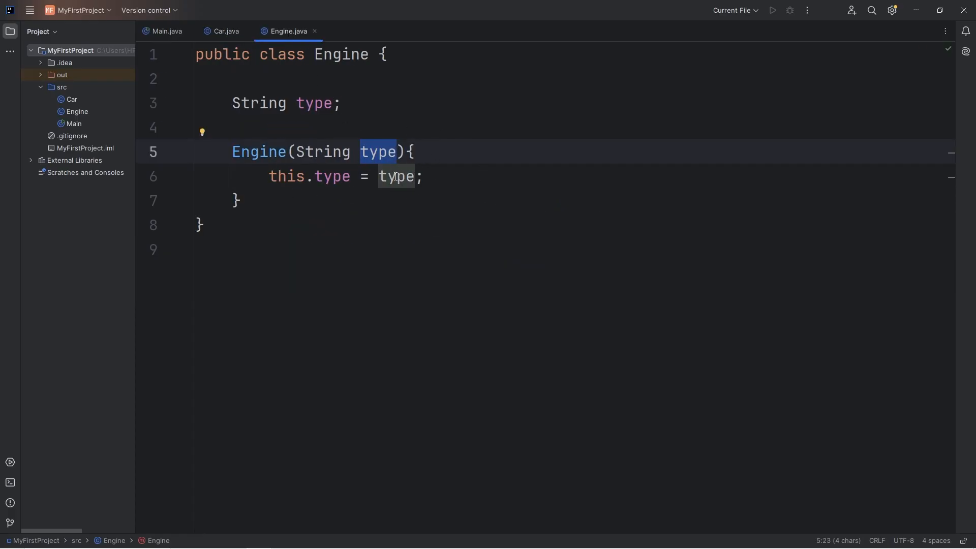
{"action": "left_click", "coordinate": [225, 31]}
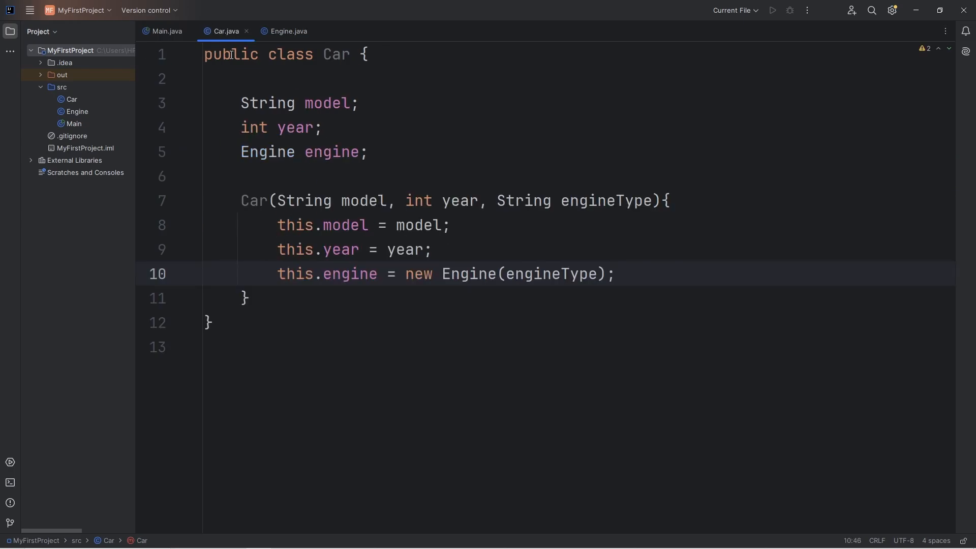
{"action": "left_click", "coordinate": [167, 31]}
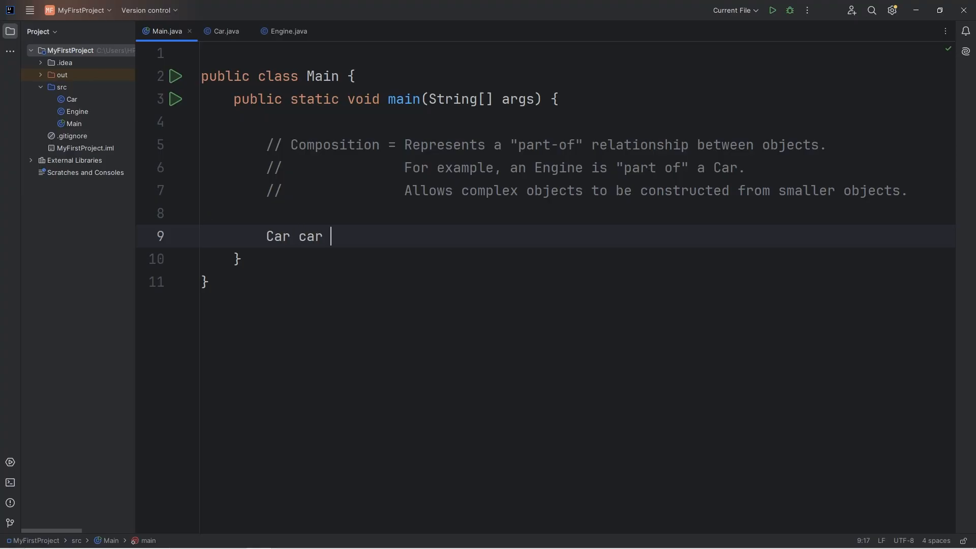
- Create the car in main with new Car("Corvette", 2025, "V8")
{"action": "type", "text": "= new Car();"}
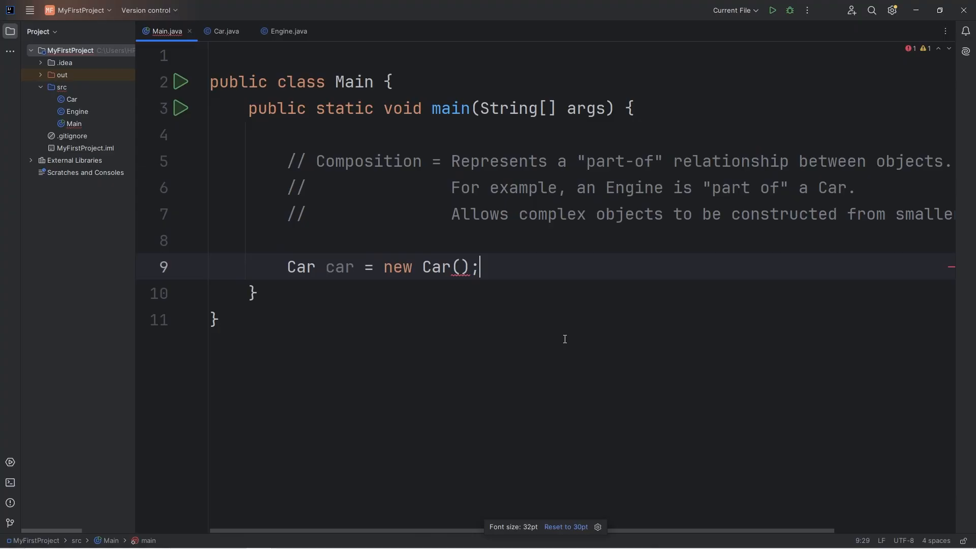
{"action": "left_click", "coordinate": [225, 31]}
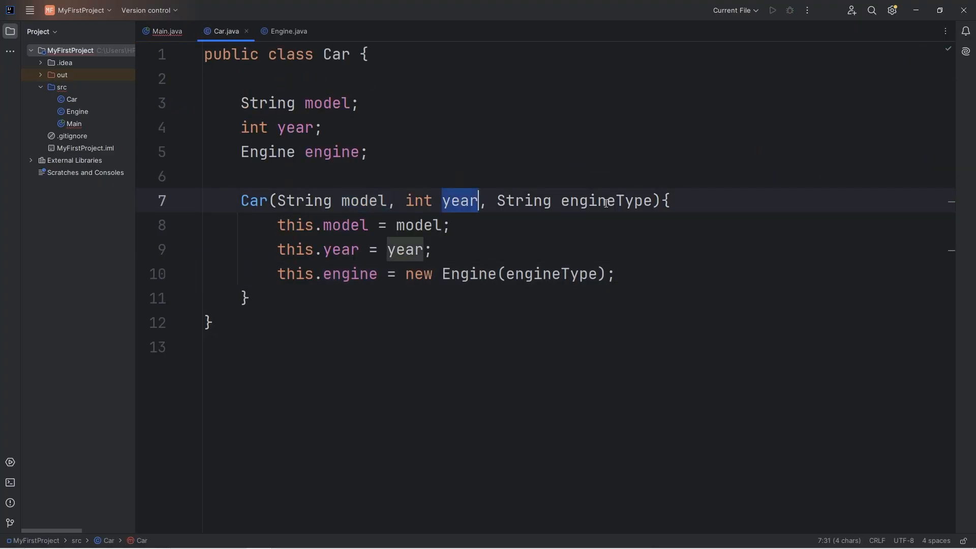
{"action": "left_click", "coordinate": [166, 31]}
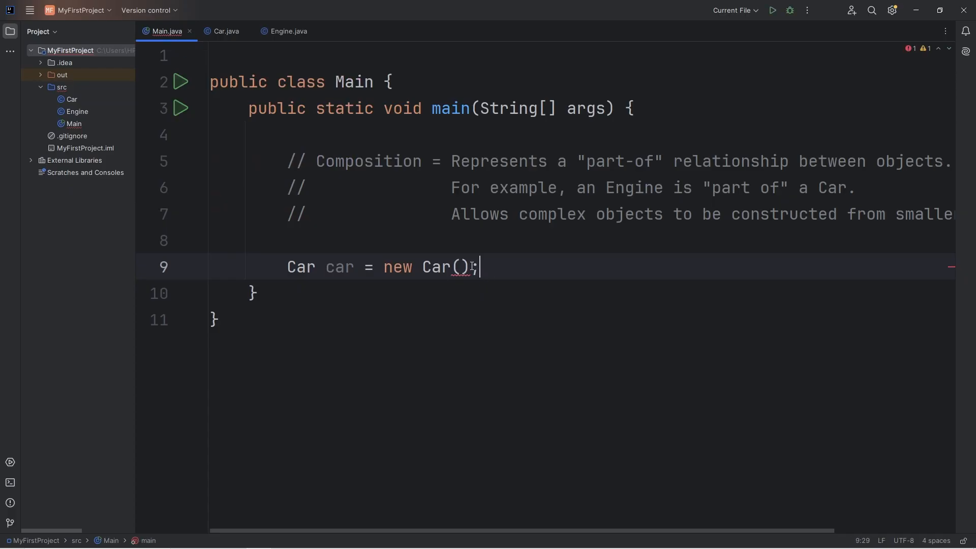
{"action": "type", "text": "\"C\""}
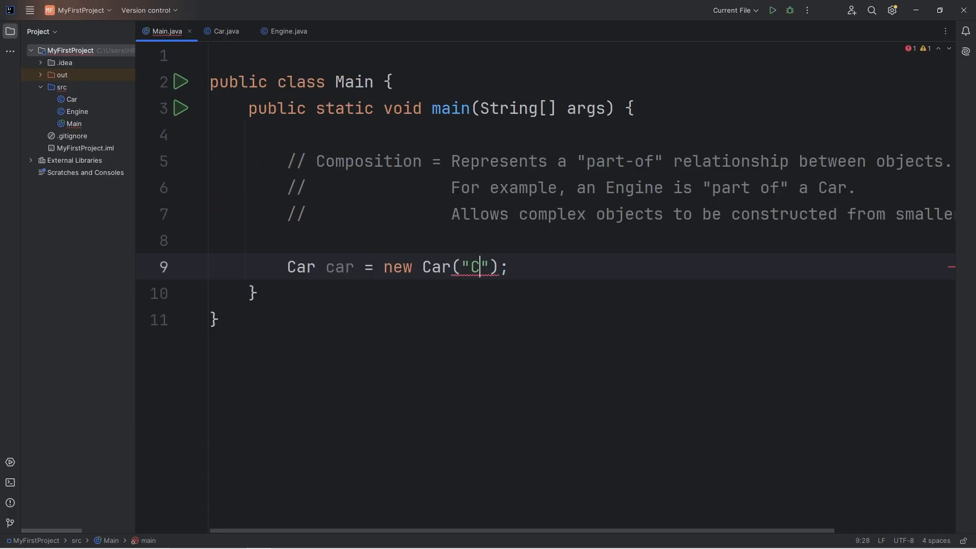
{"action": "type", "text": "orvette"}
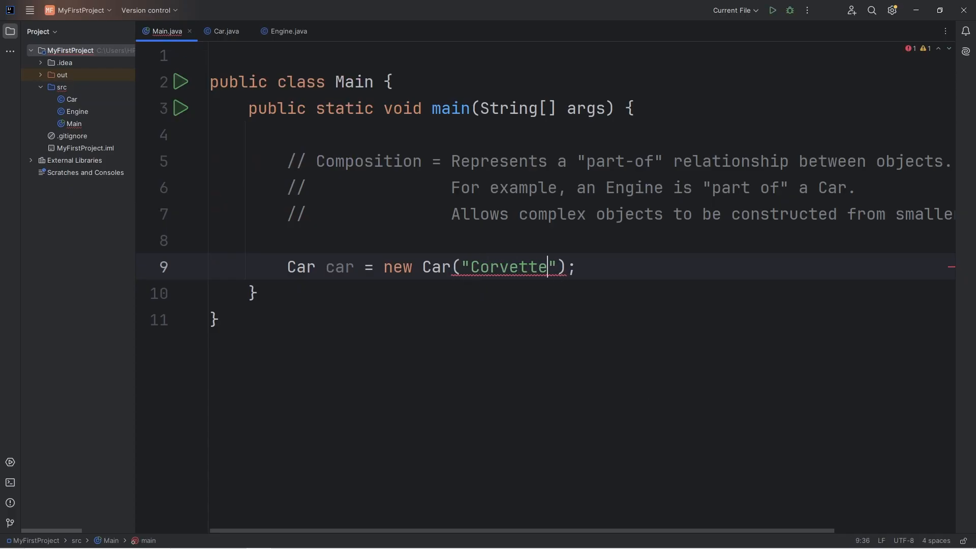
{"action": "type", "text": ", 2025, \""}
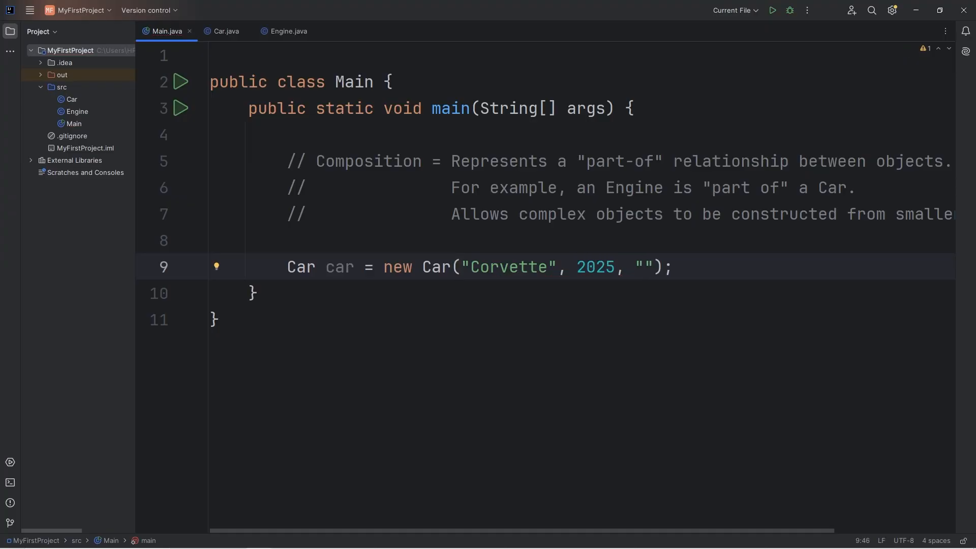
{"action": "type", "text": "V8"}
{"action": "type", "text": "System.out.println();"}
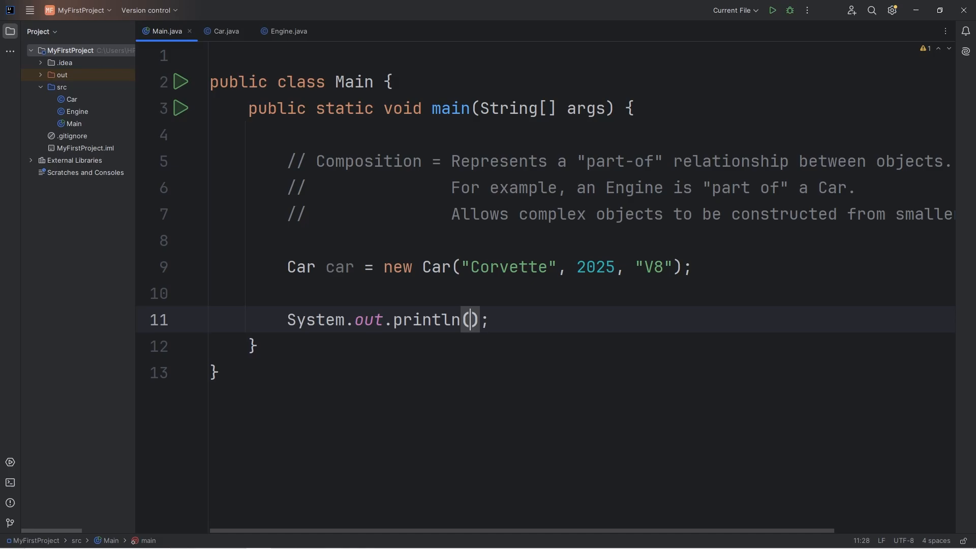
- Print car.model, car.year and car.engine on three lines, checking Car's fields
{"action": "type", "text": "car."}
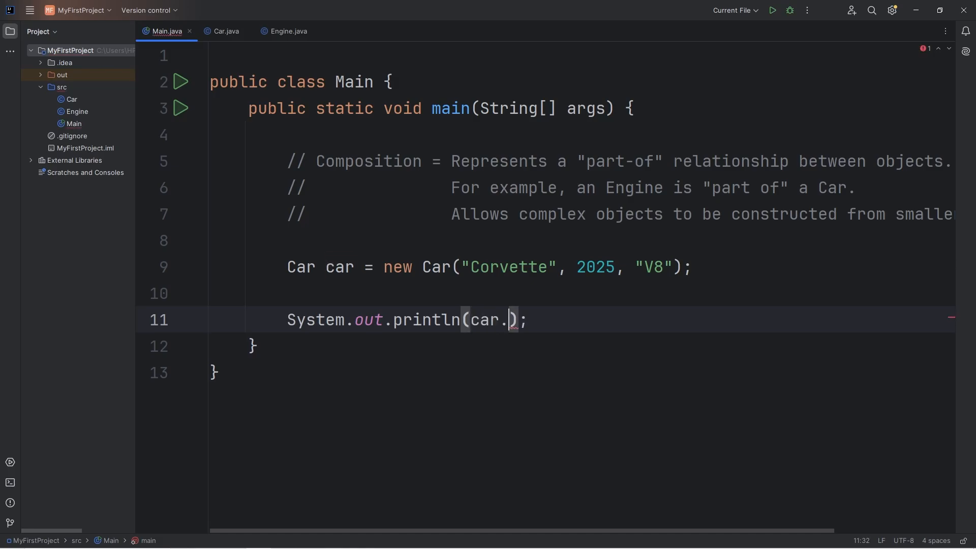
{"action": "type", "text": "model"}
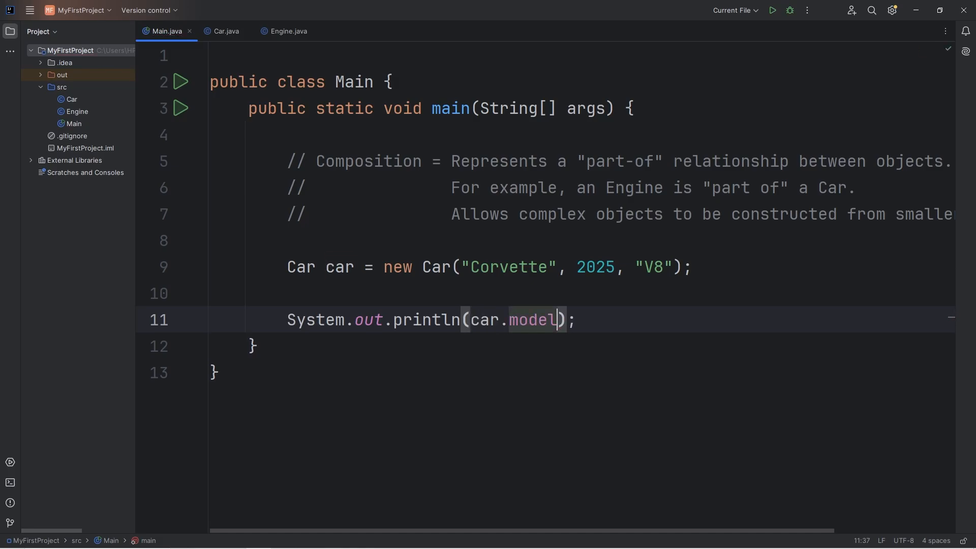
{"action": "left_click", "coordinate": [224, 31]}
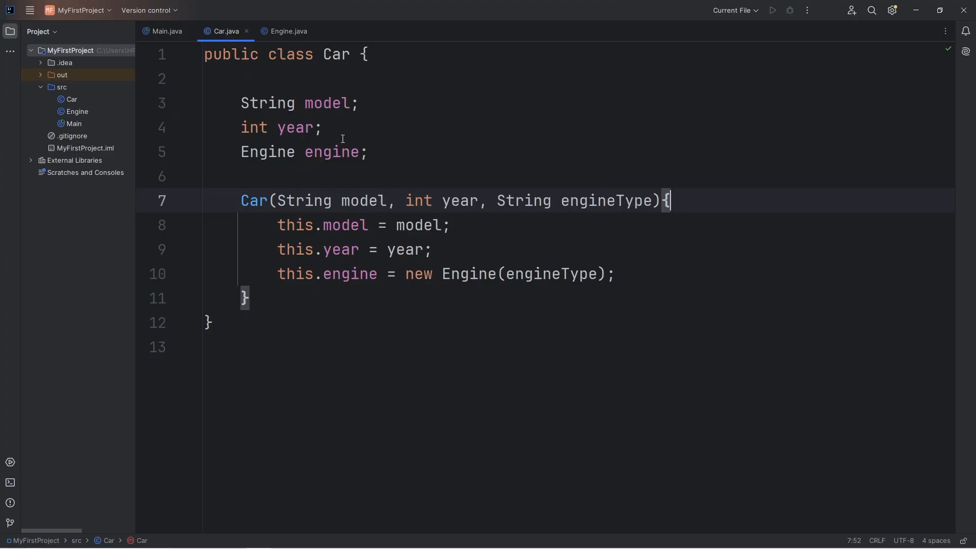
{"action": "mouse_move", "coordinate": [319, 99]}
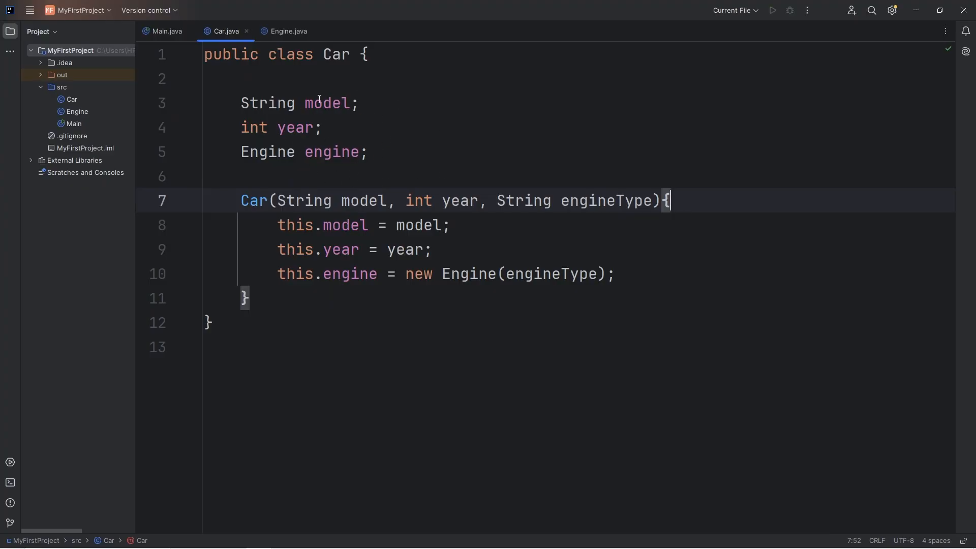
{"action": "mouse_move", "coordinate": [239, 73]}
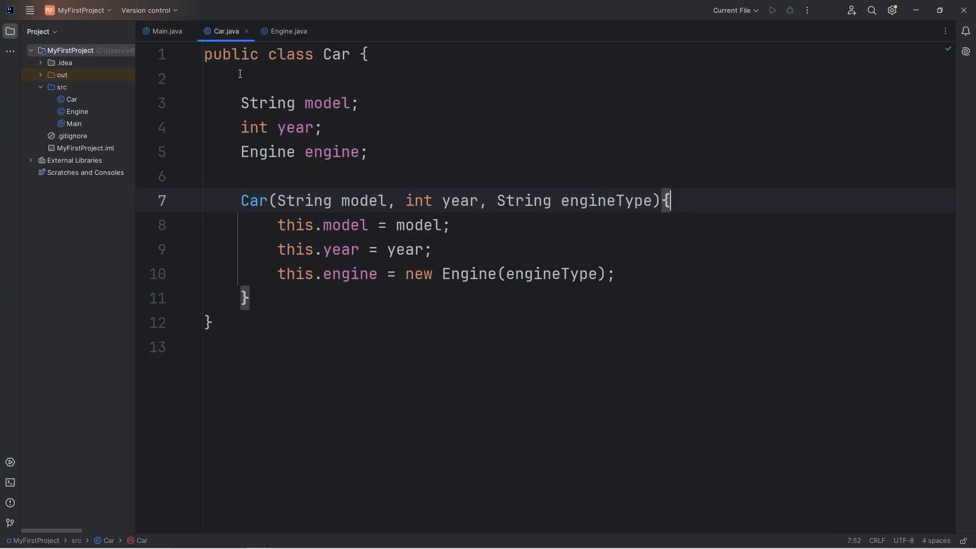
{"action": "left_click", "coordinate": [165, 31]}
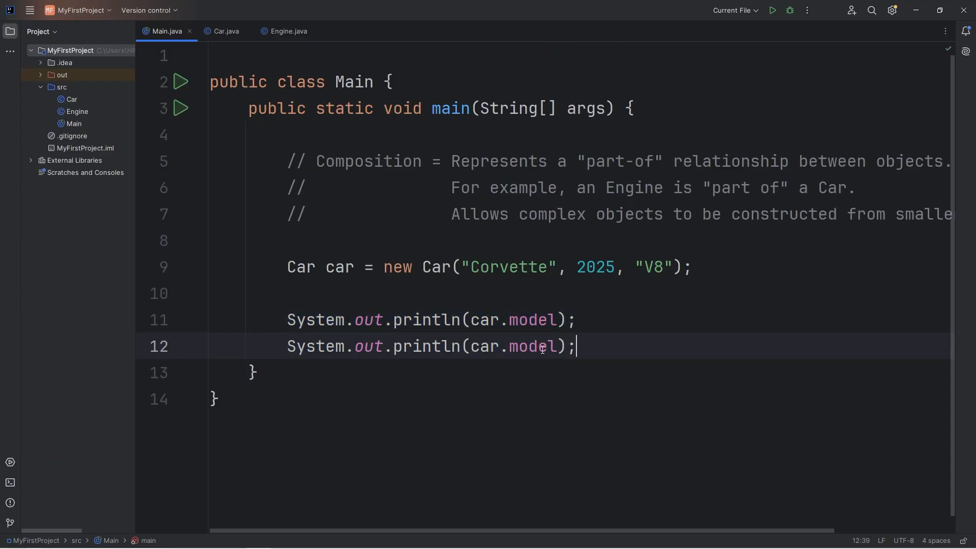
{"action": "type", "text": "year"}
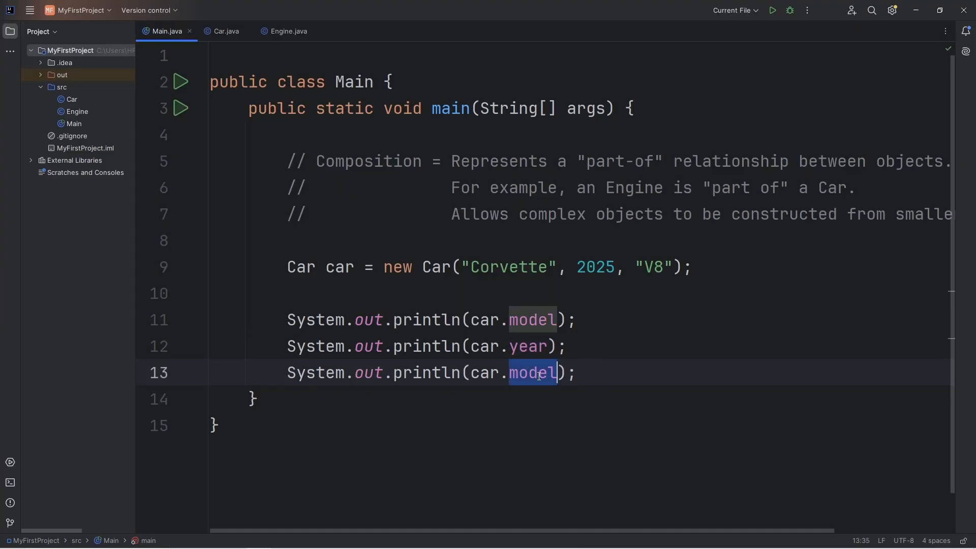
{"action": "type", "text": "engine"}
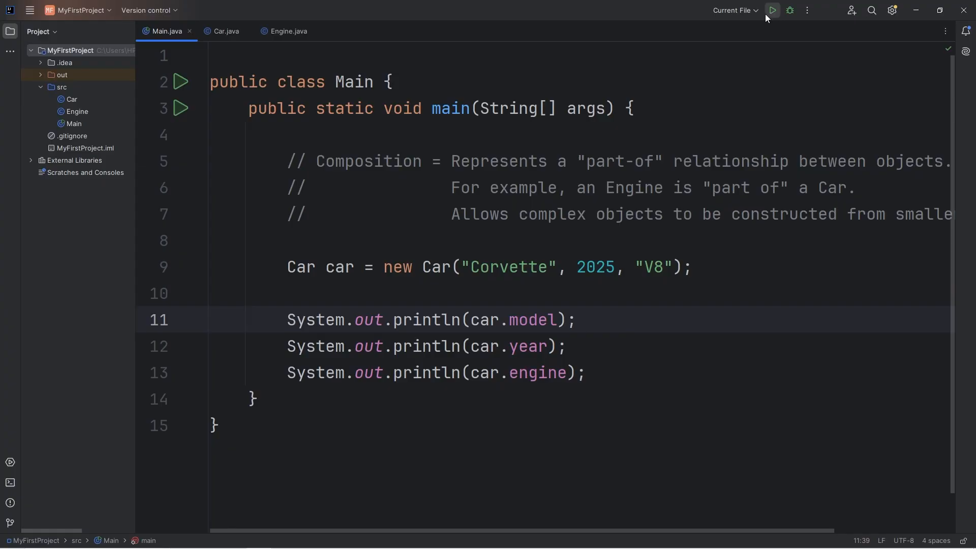
- Run Main and inspect the output Corvette, 2025 and Engine@5f184fc6
{"action": "left_click", "coordinate": [770, 11]}
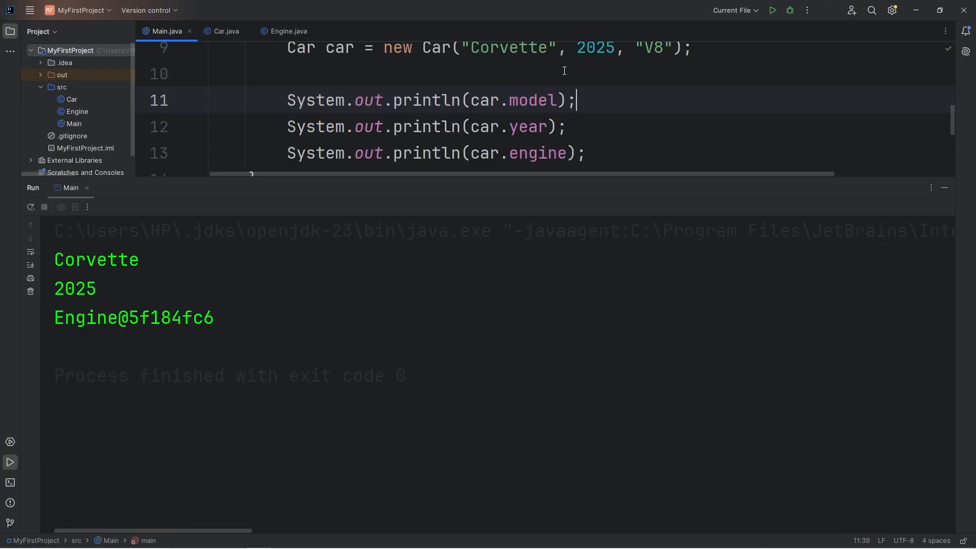
{"action": "double_click", "coordinate": [96, 260]}
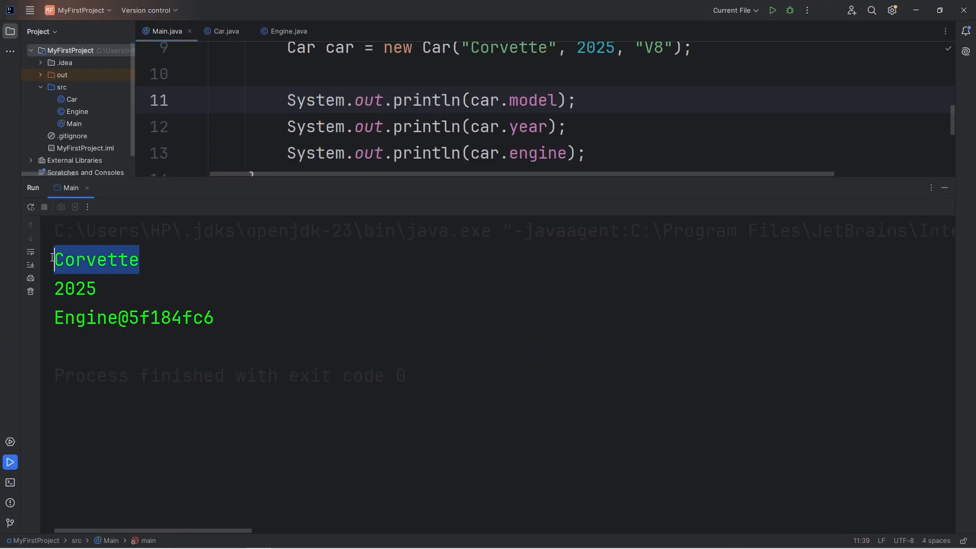
{"action": "left_click", "coordinate": [74, 288]}
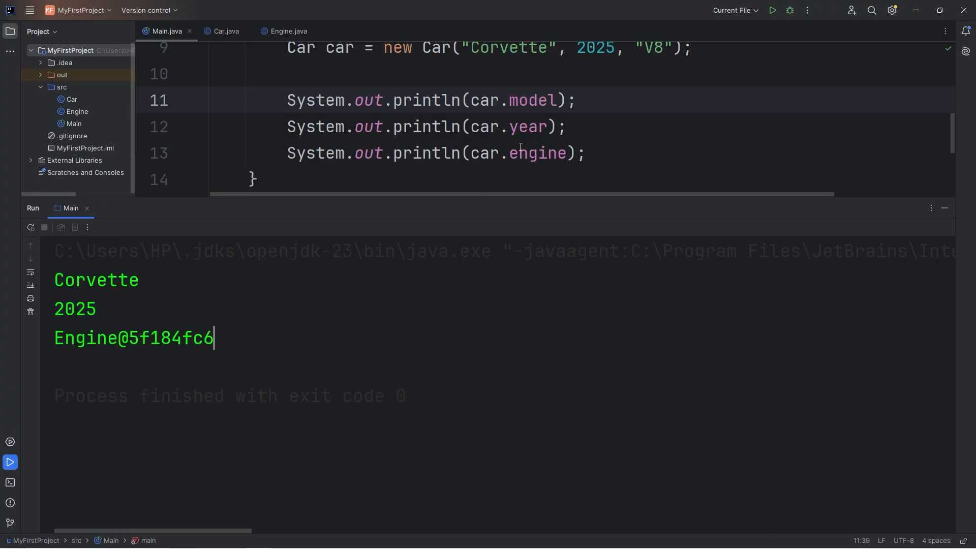
{"action": "mouse_move", "coordinate": [537, 153]}
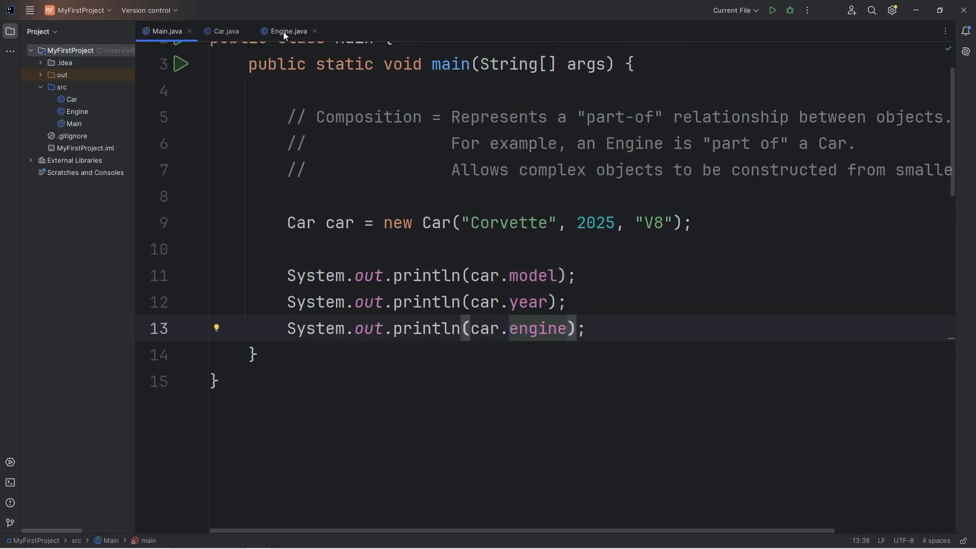
- Change the third print to car.engine.type and rerun, getting V8
{"action": "left_click", "coordinate": [287, 31]}
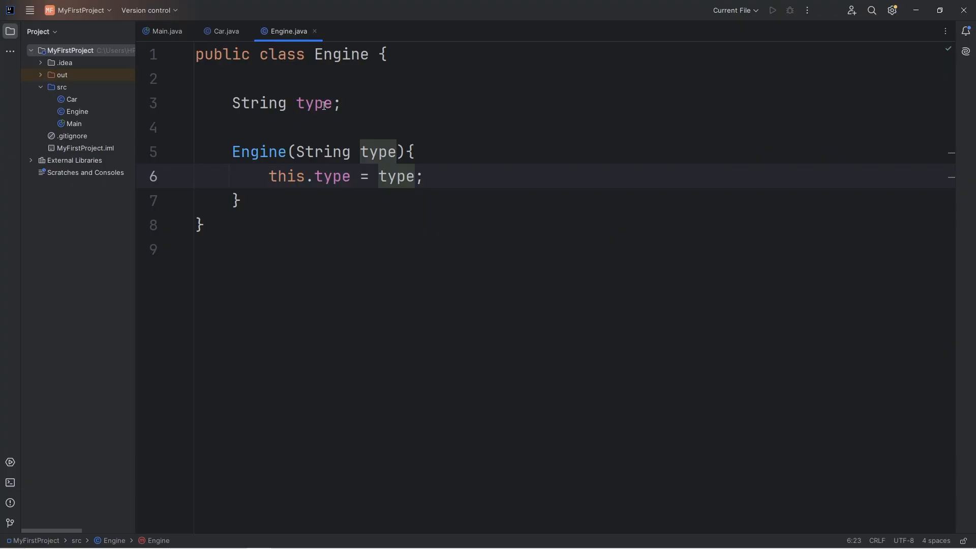
{"action": "left_click", "coordinate": [166, 31]}
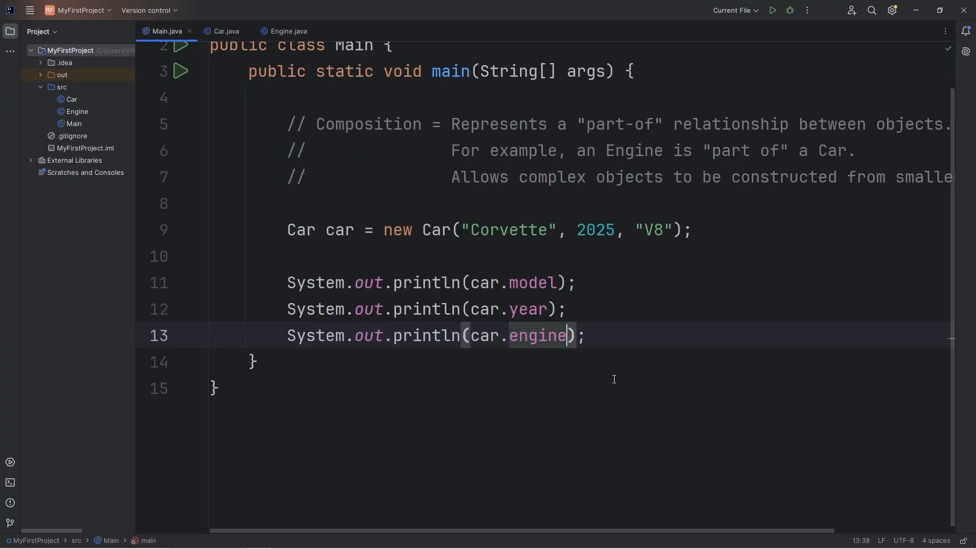
{"action": "type", "text": "."}
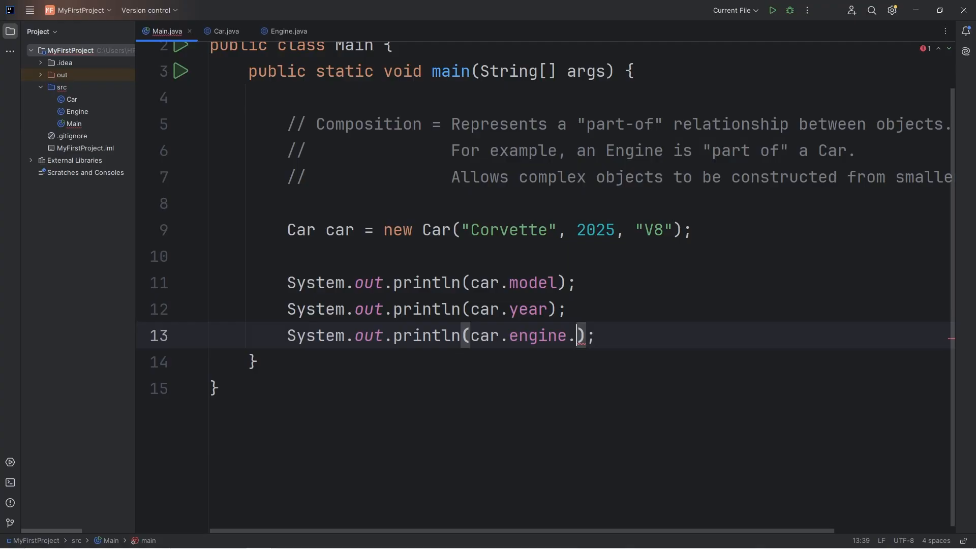
{"action": "type", "text": "type"}
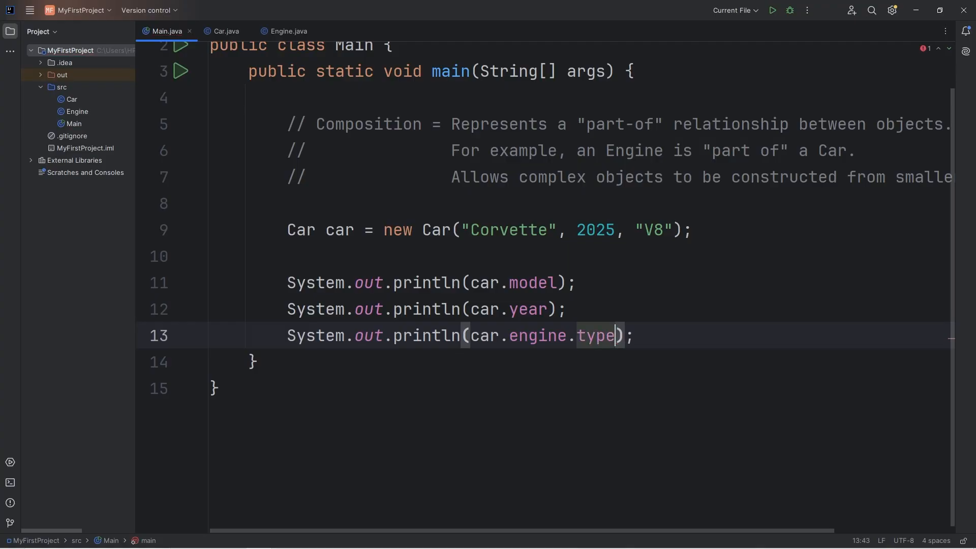
{"action": "double_click", "coordinate": [596, 335]}
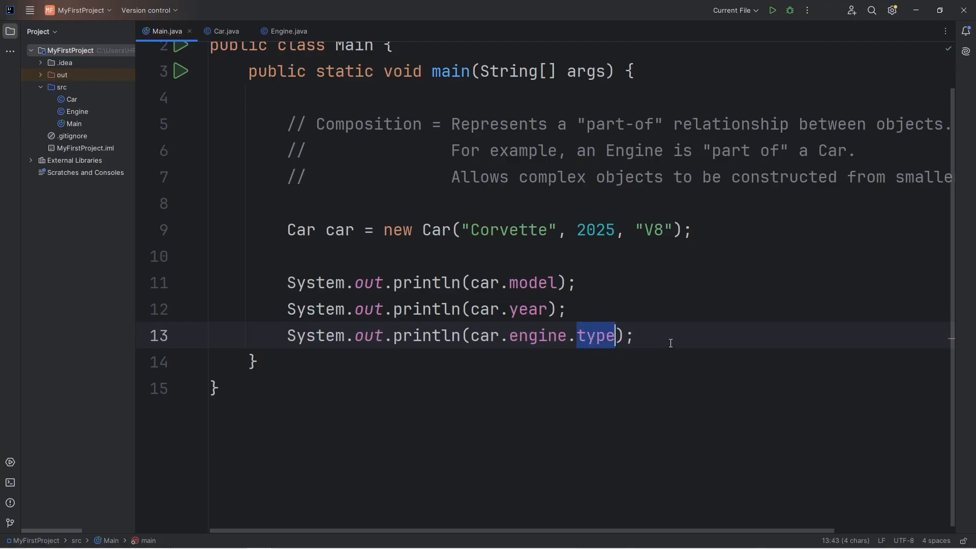
{"action": "left_click", "coordinate": [771, 11]}
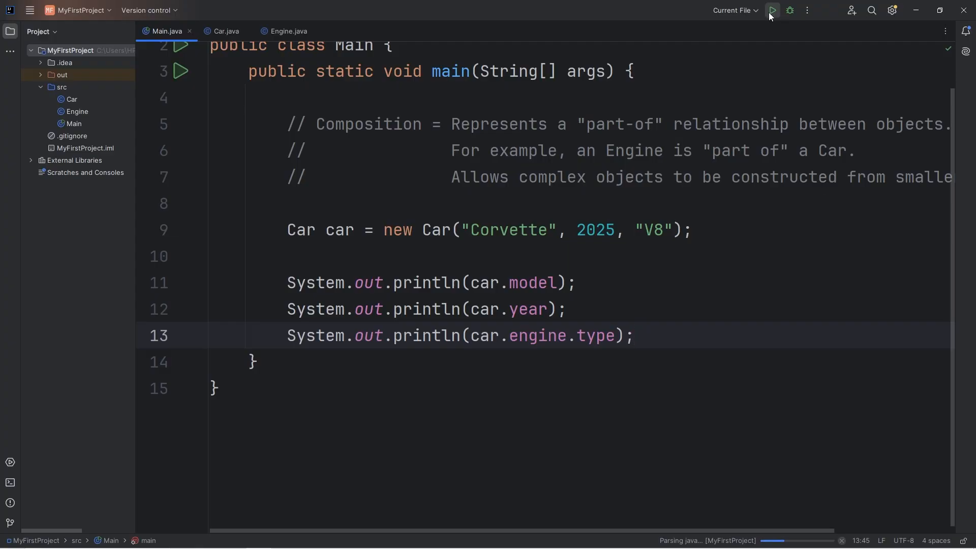
{"action": "left_click", "coordinate": [772, 11]}
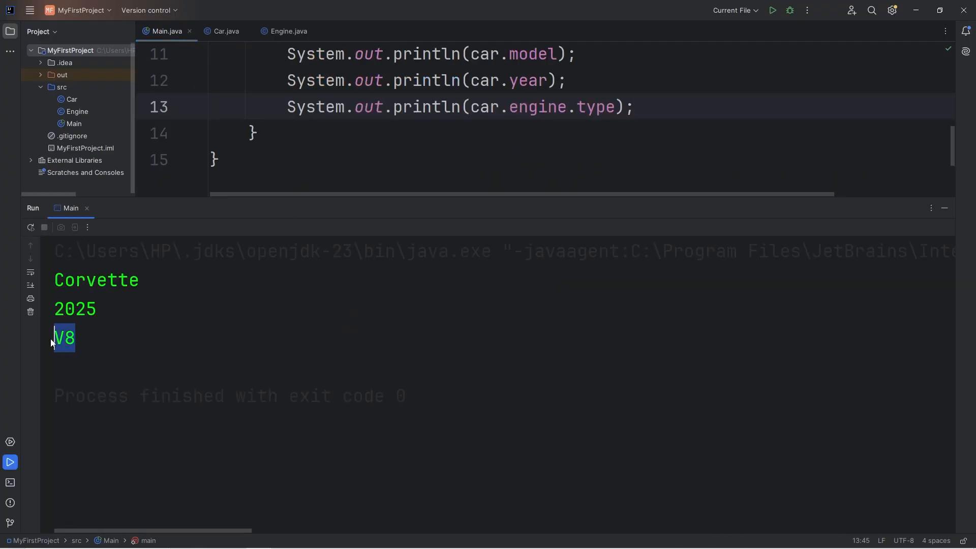
- Review the Car constructor's String parameters, then return to Main.java
{"action": "left_click", "coordinate": [225, 31]}
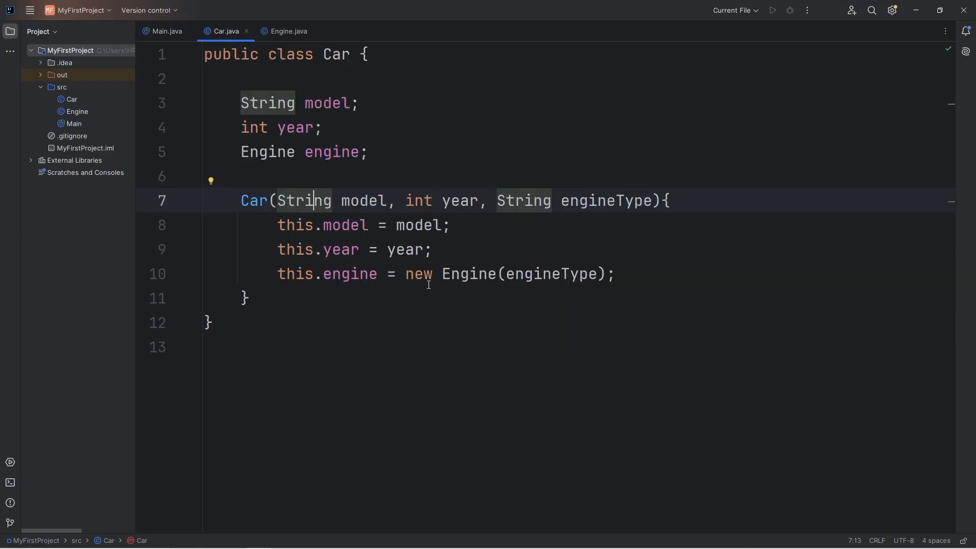
{"action": "double_click", "coordinate": [253, 200]}
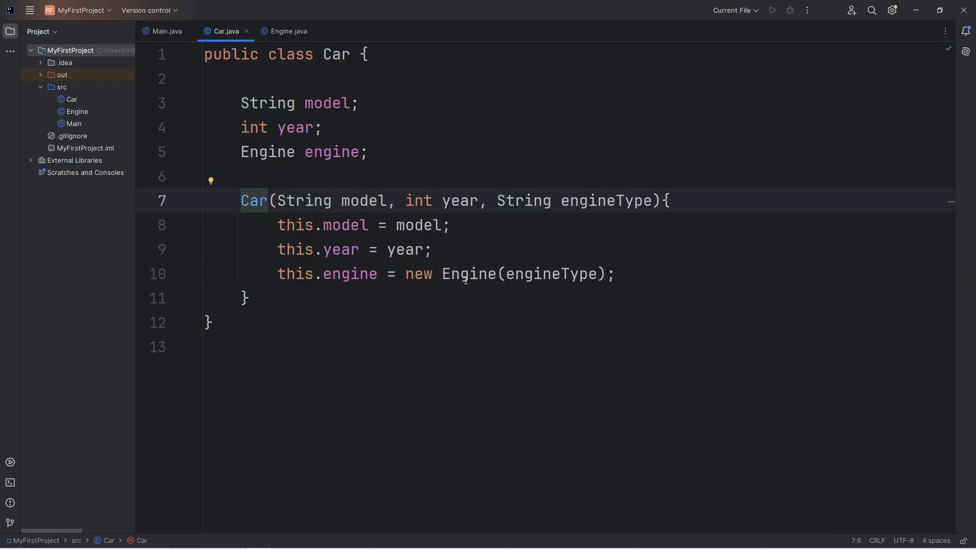
{"action": "double_click", "coordinate": [253, 200]}
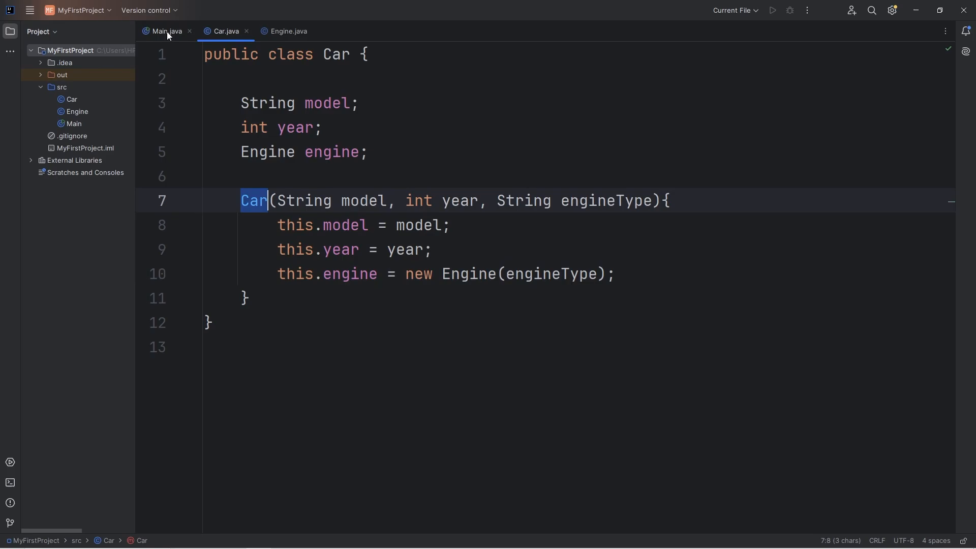
{"action": "left_click", "coordinate": [167, 31]}
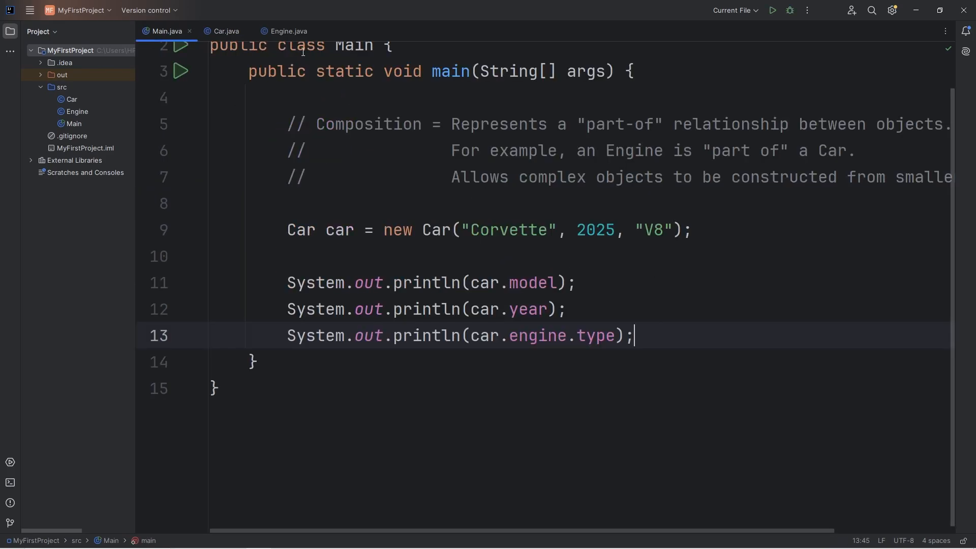
- Add a start() method to Engine printing "You start the " + this.type + " engine"
{"action": "left_click", "coordinate": [287, 31]}
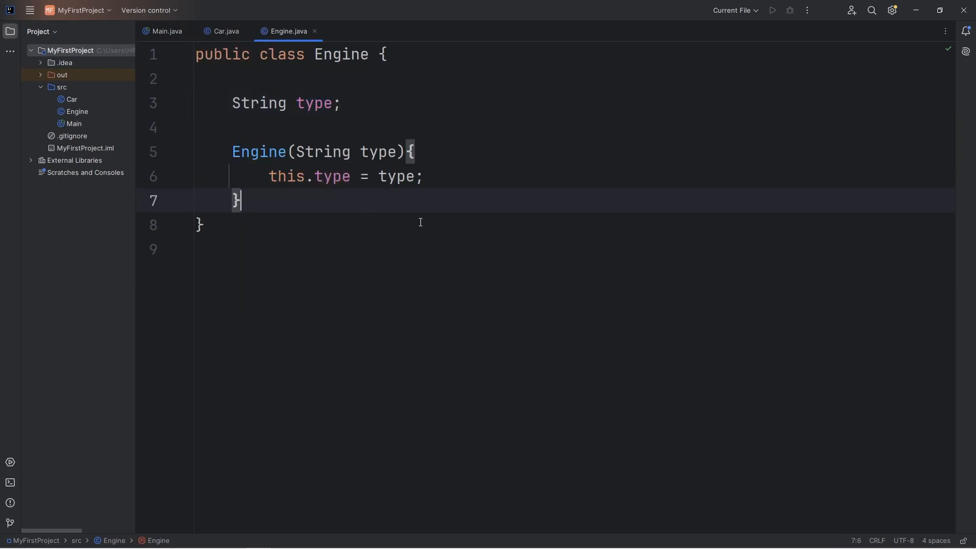
{"action": "type", "text": "voi"}
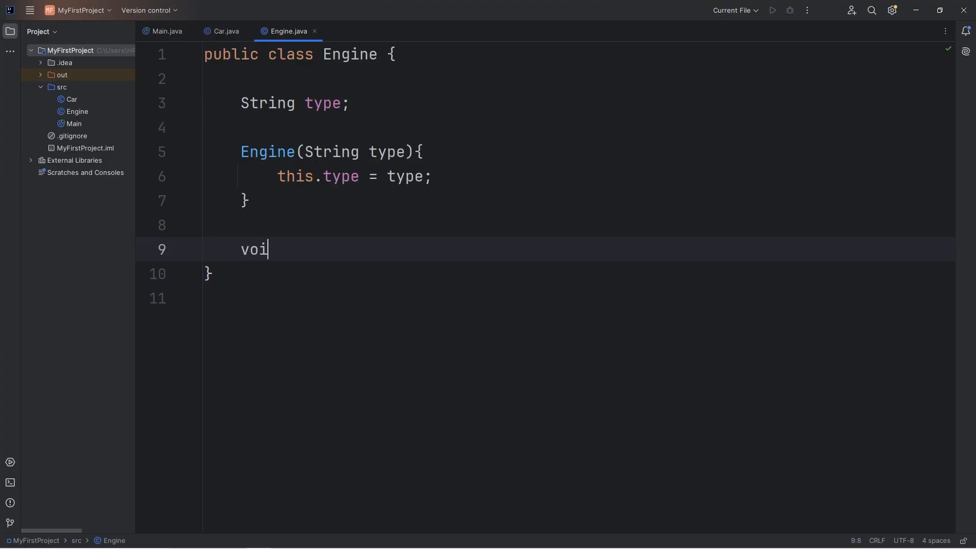
{"action": "type", "text": "d start(){}"}
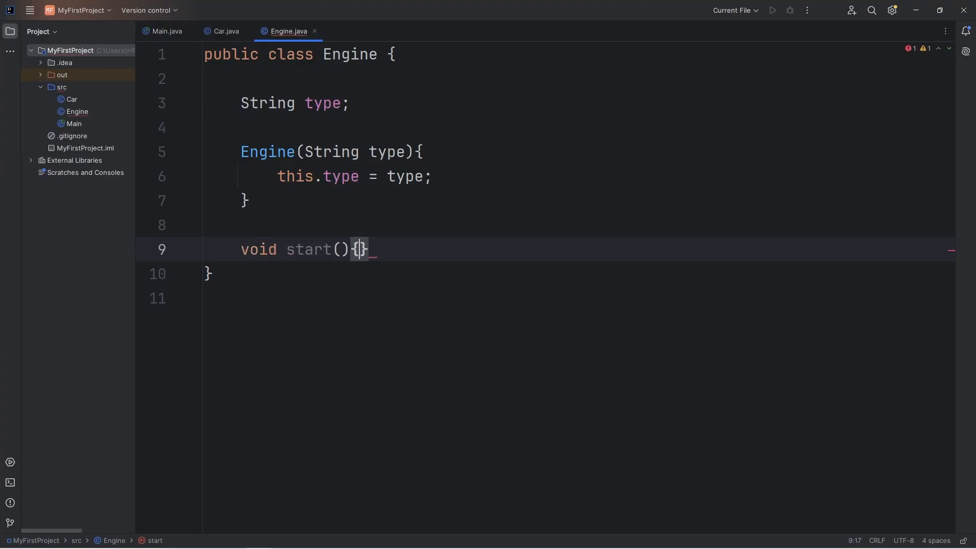
{"action": "type", "text": "sout"}
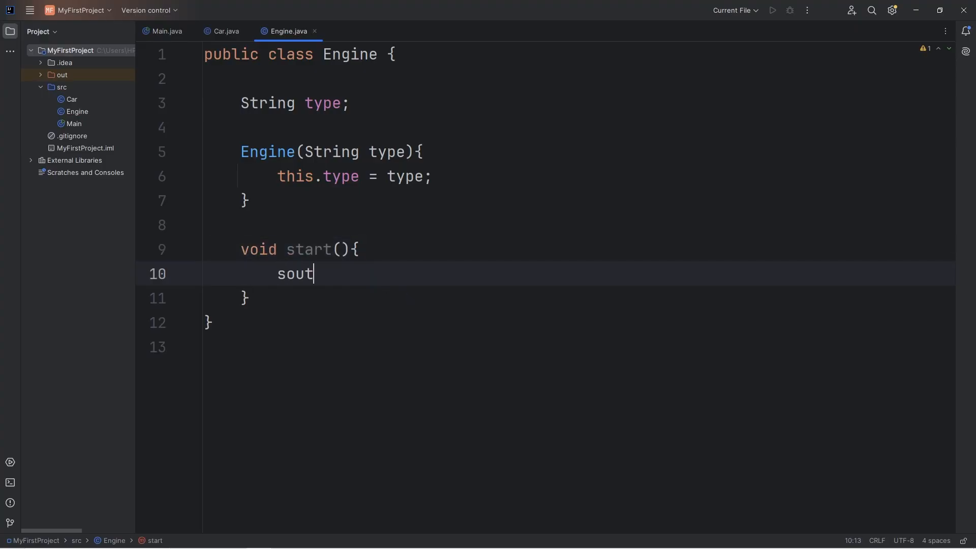
{"action": "key", "text": "Tab"}
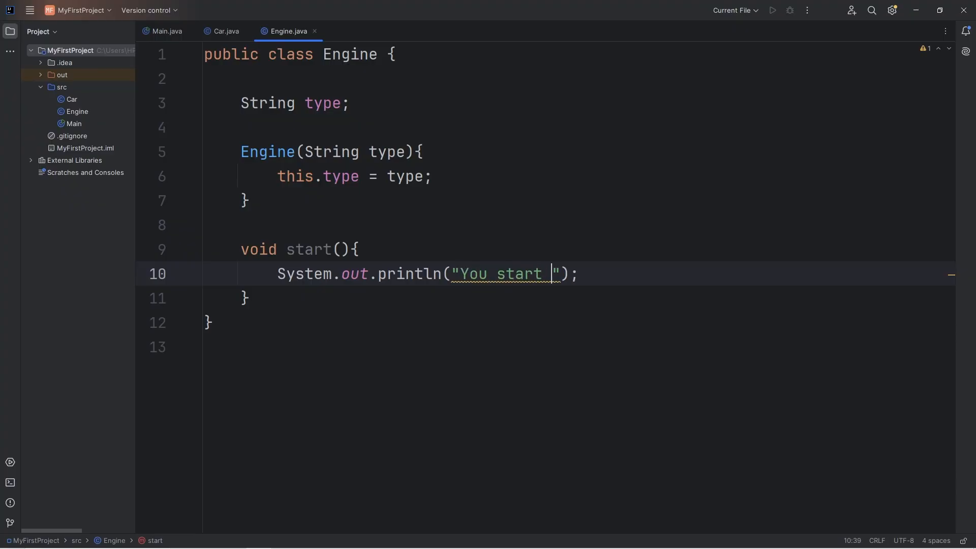
{"action": "type", "text": "the"}
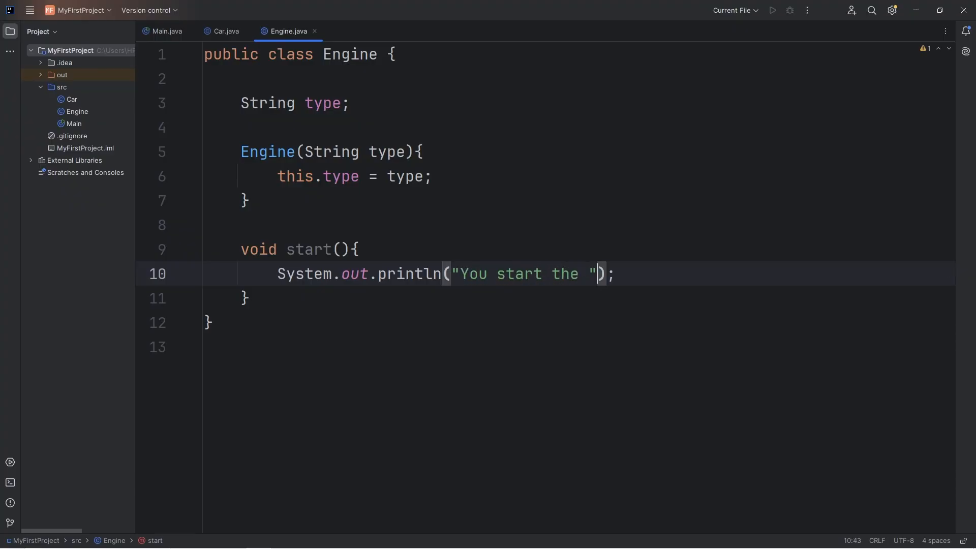
{"action": "type", "text": "+ this"}
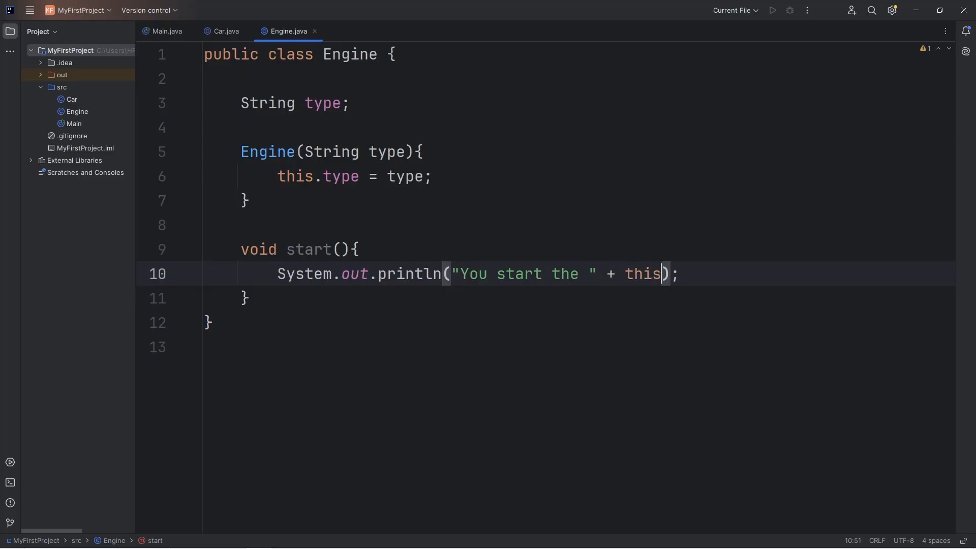
{"action": "type", "text": ".type"}
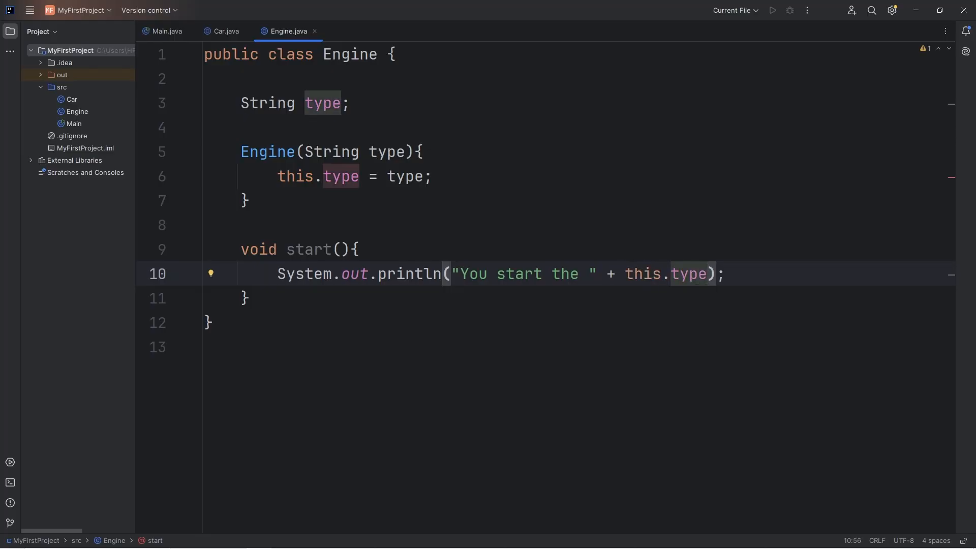
{"action": "type", "text": "+ \" en\""}
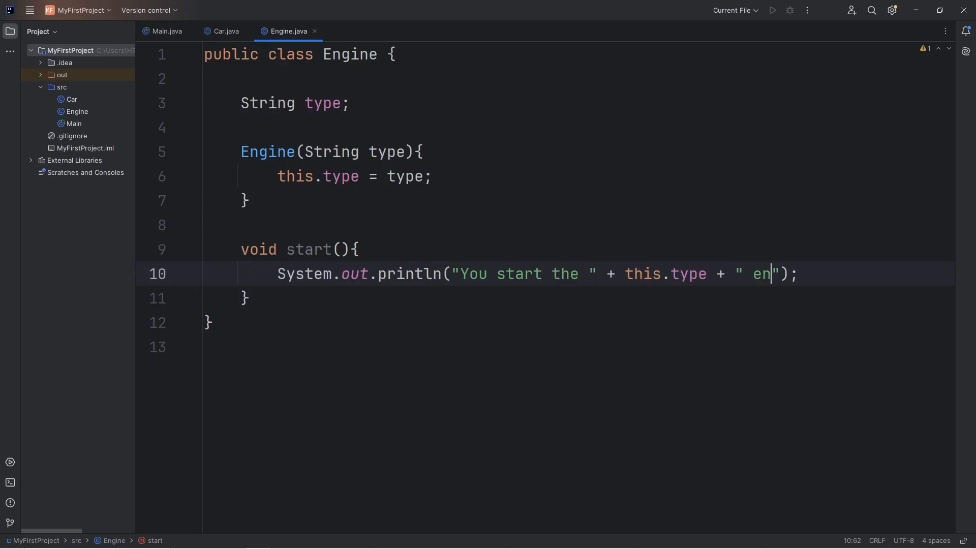
{"action": "type", "text": "gine"}
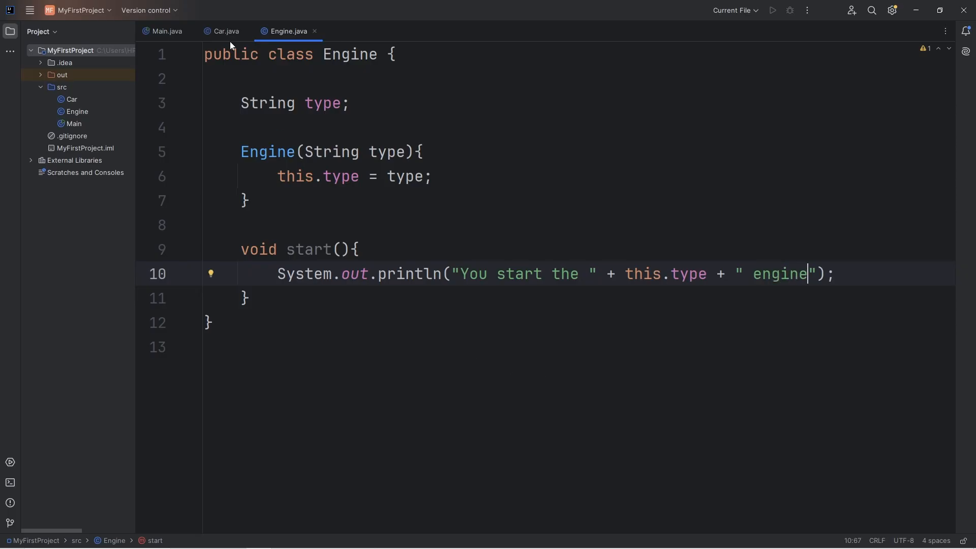
{"action": "left_click", "coordinate": [224, 31]}
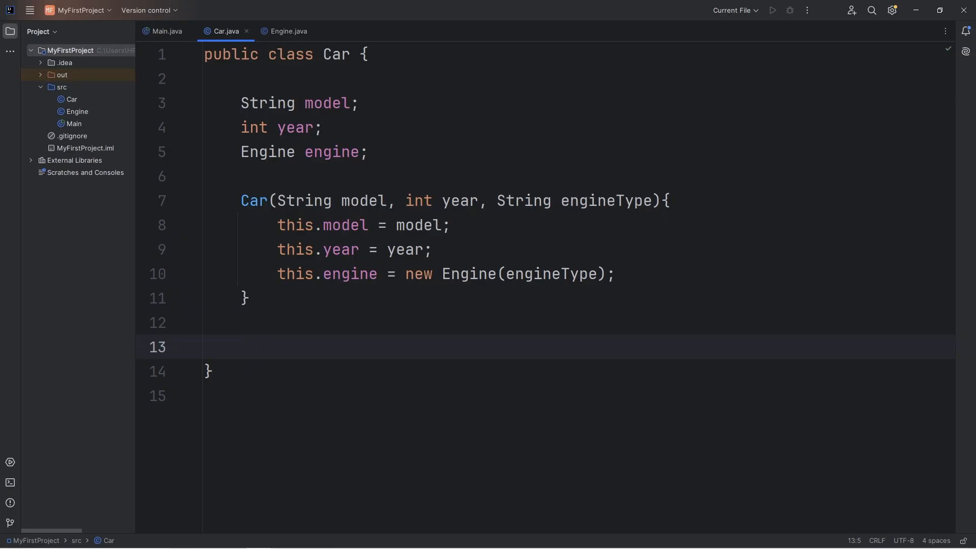
- Add Car.start() calling this.engine.start() and printing "The " + this.model + " is running"
{"action": "type", "text": "void start"}
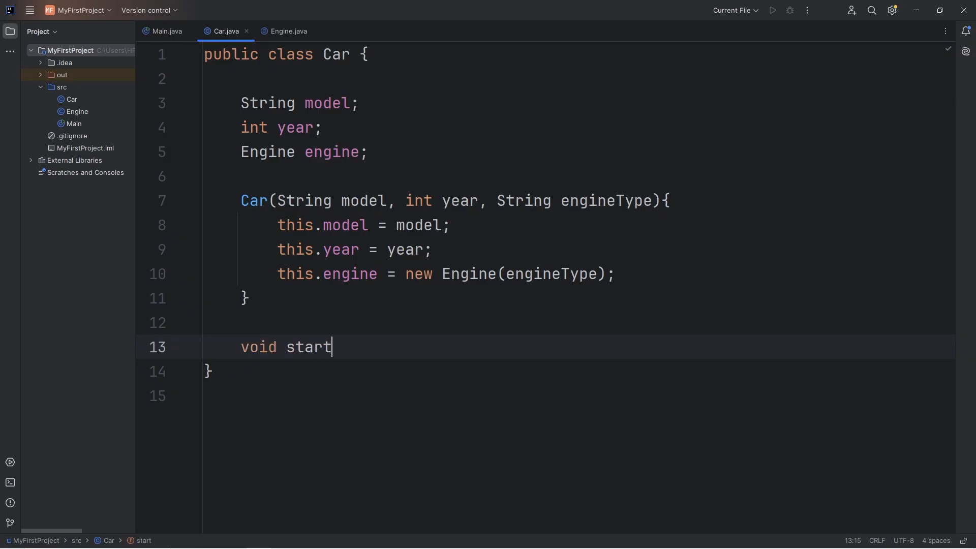
{"action": "type", "text": "(){"}
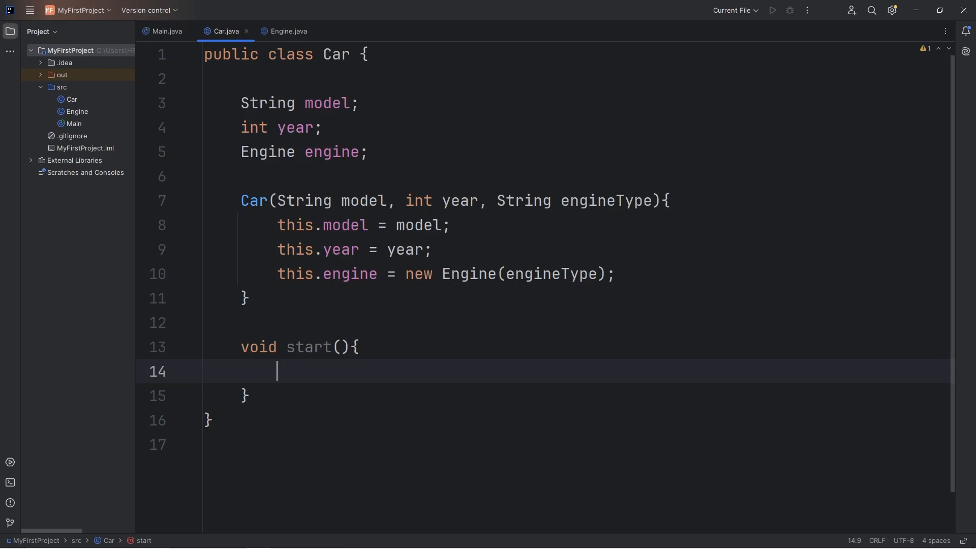
{"action": "type", "text": "this.engi"}
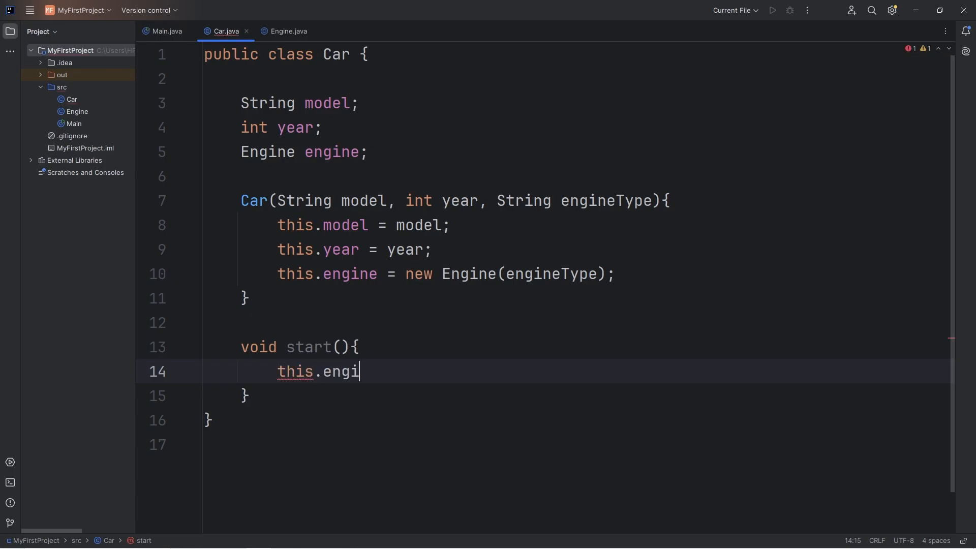
{"action": "type", "text": "ne."}
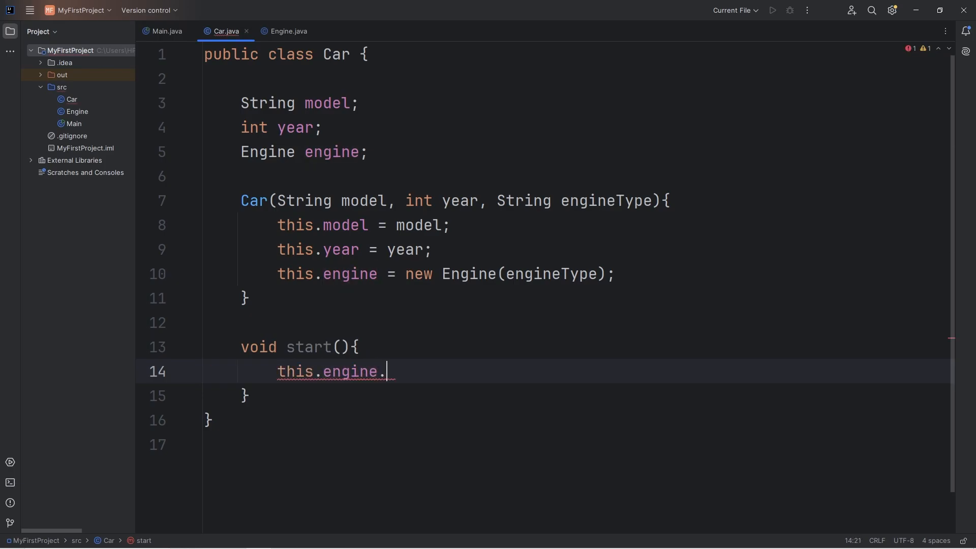
{"action": "type", "text": "start();"}
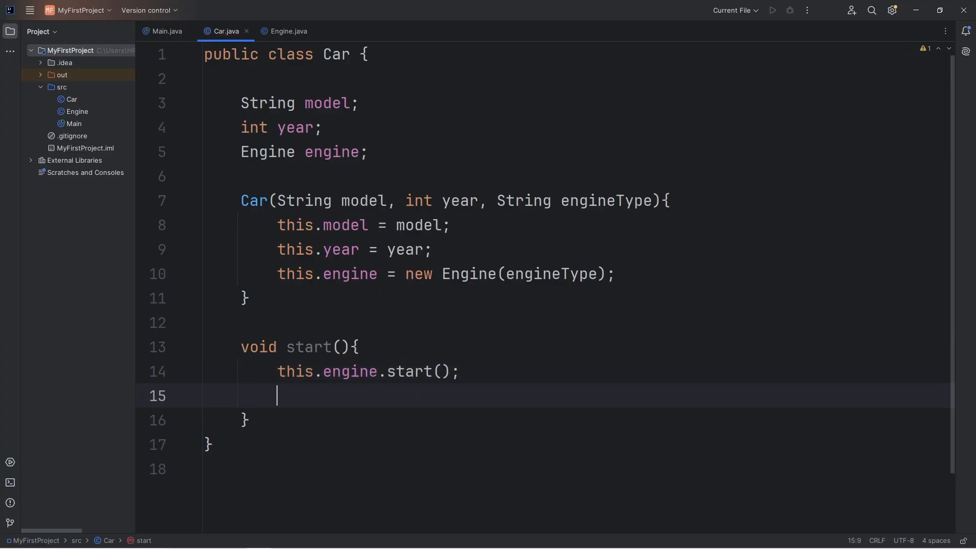
{"action": "scroll", "scroll_direction": "down", "scroll_amount": 3}
{"action": "type", "text": "System.out.println();"}
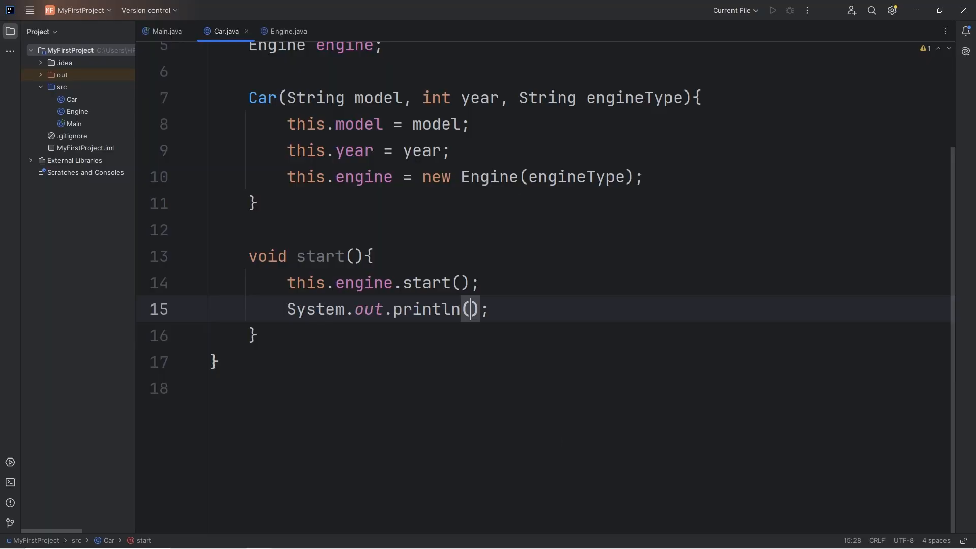
{"action": "type", "text": "\"The \""}
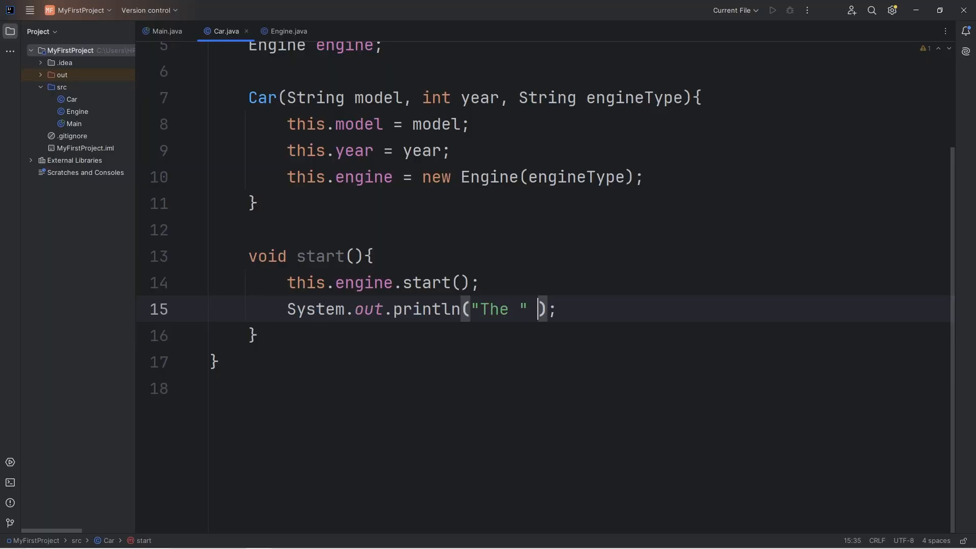
{"action": "type", "text": "+ this.mod"}
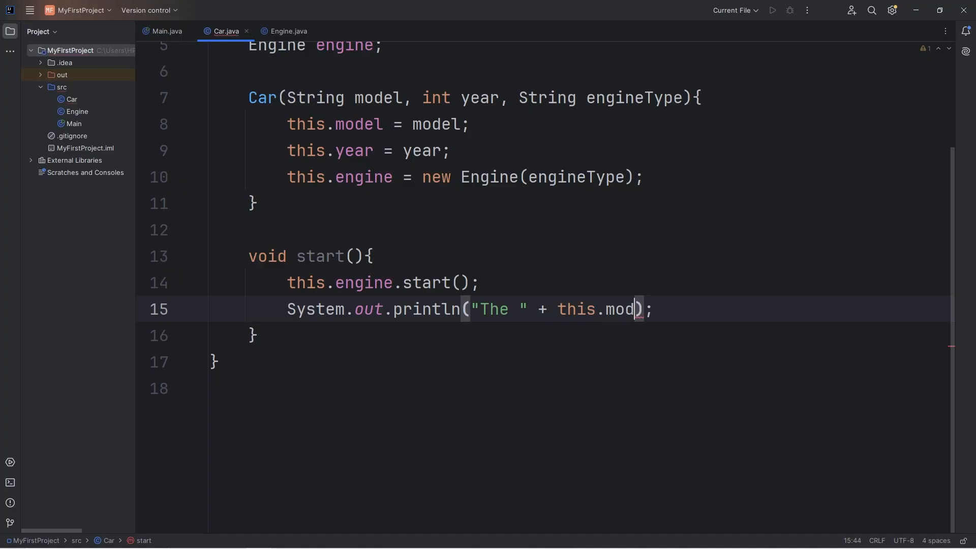
{"action": "type", "text": "el + \"\""}
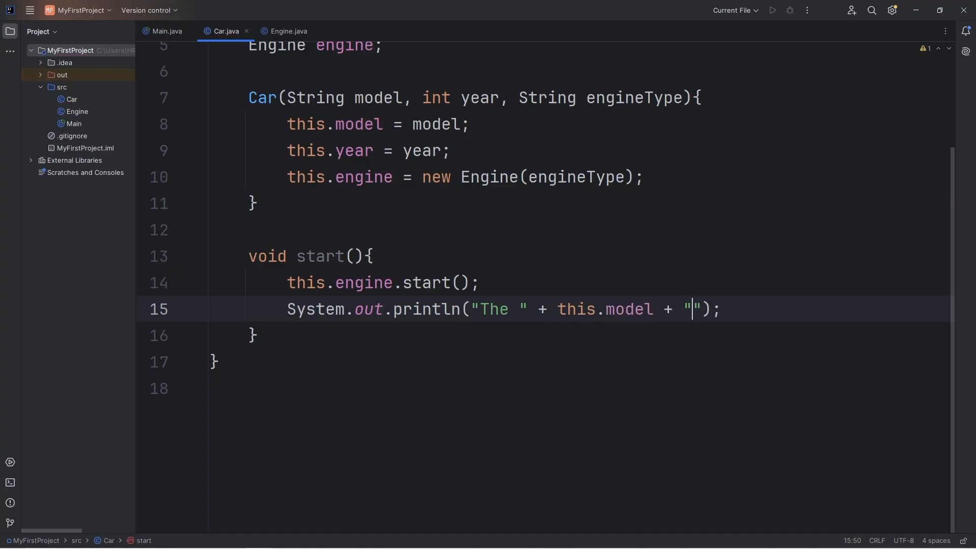
{"action": "type", "text": "is running"}
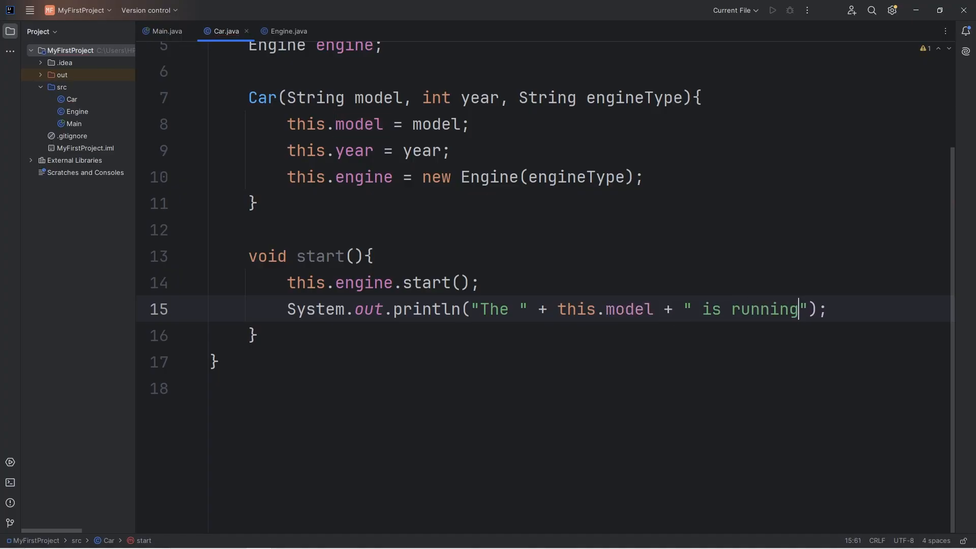
{"action": "left_click", "coordinate": [166, 31]}
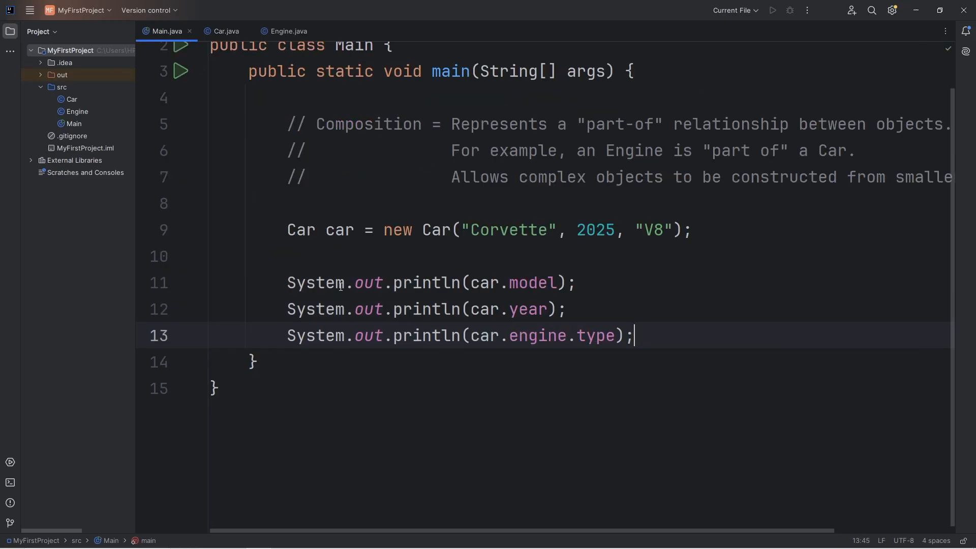
- Add car.start(); on a new line after Main's three print statements
{"action": "key", "text": "Enter"}
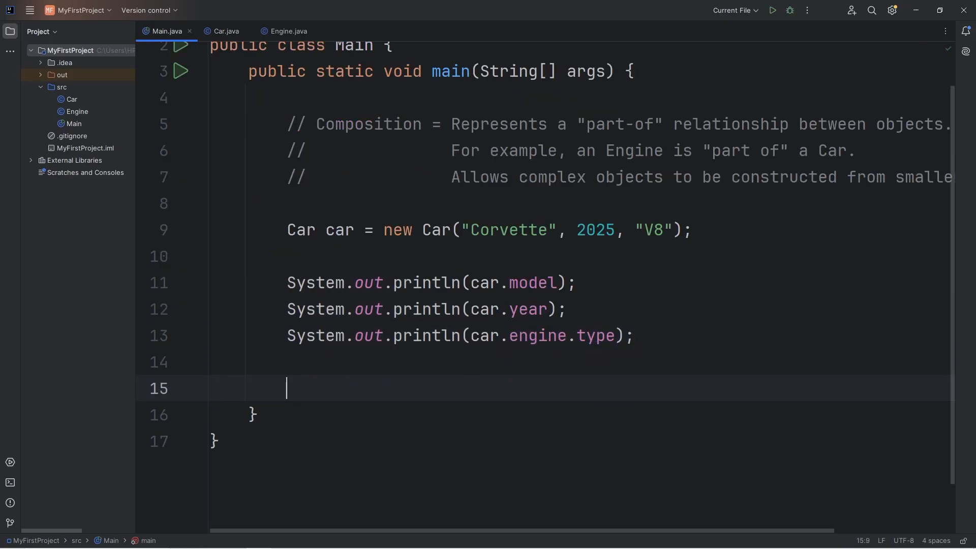
{"action": "type", "text": "car.start"}
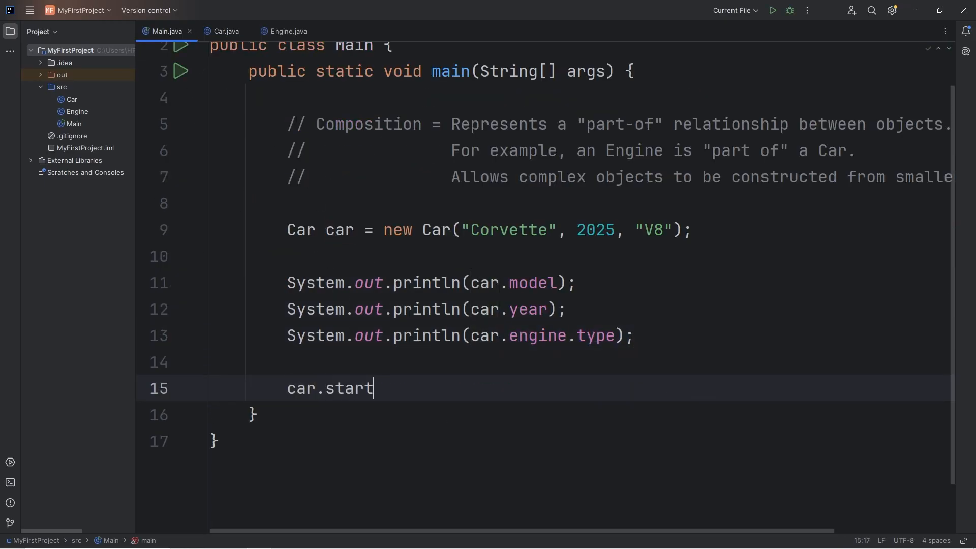
{"action": "type", "text": "();"}
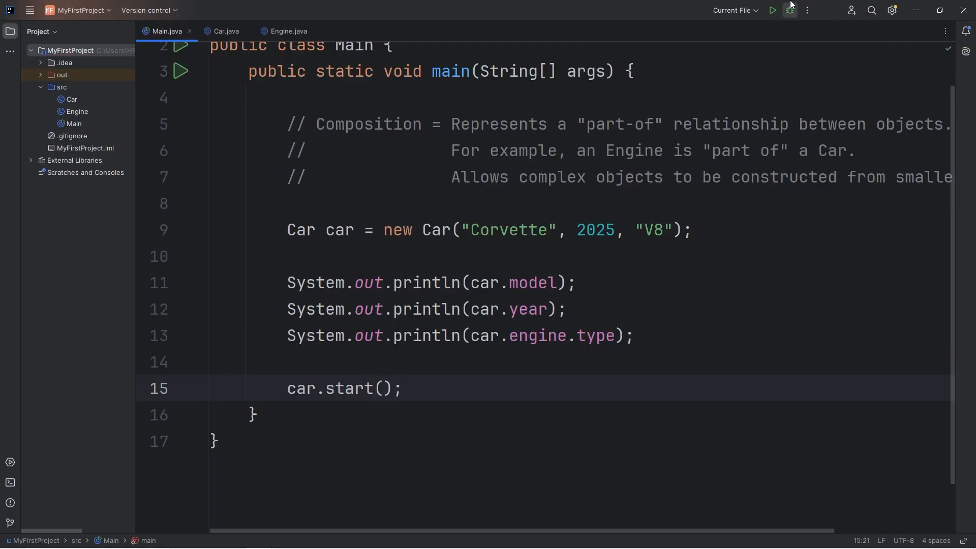
{"action": "left_click", "coordinate": [772, 10]}
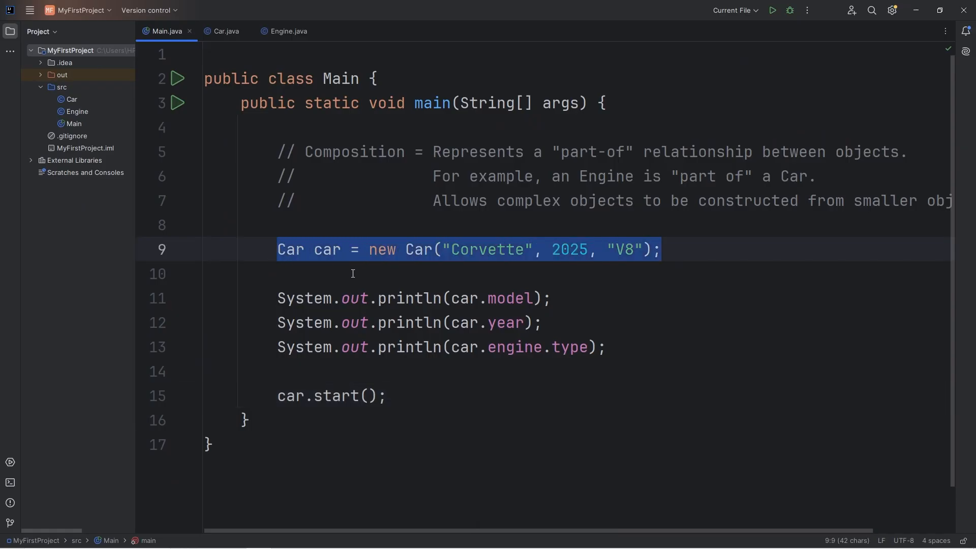
{"action": "left_click", "coordinate": [224, 31]}
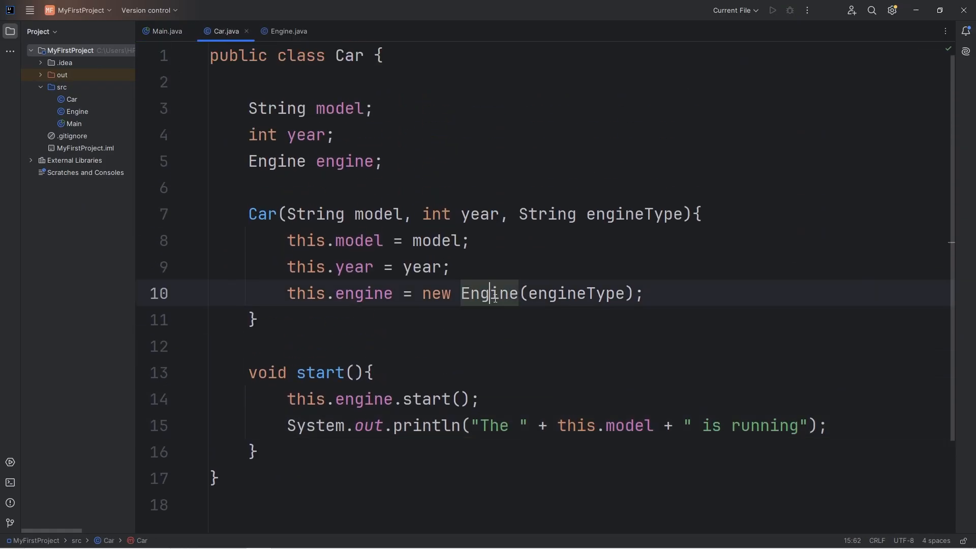
{"action": "double_click", "coordinate": [488, 293]}
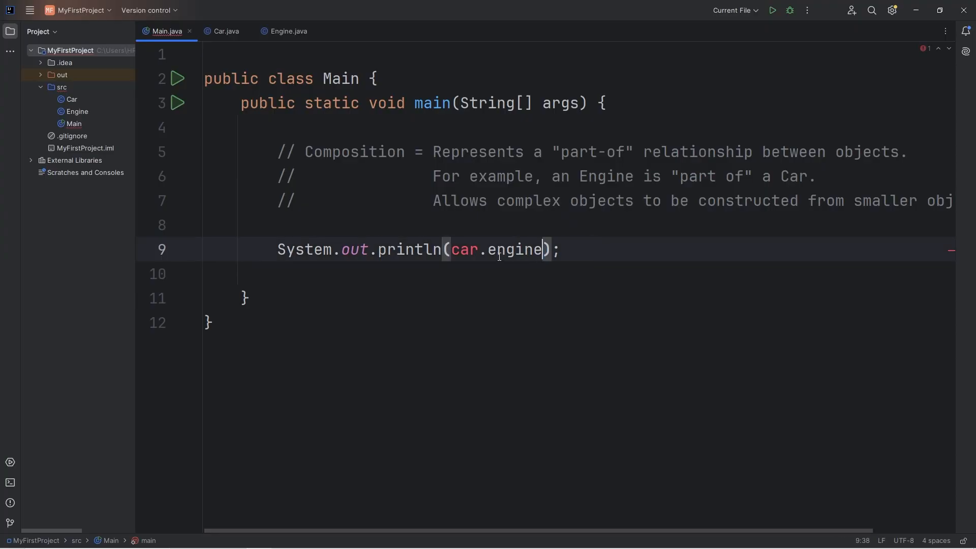
{"action": "left_click", "coordinate": [771, 11]}
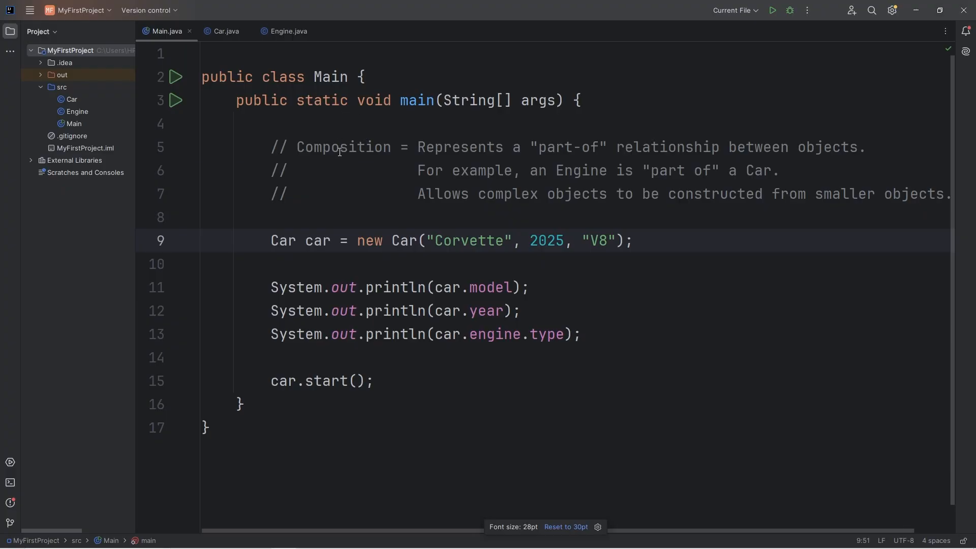
{"action": "double_click", "coordinate": [544, 147]}
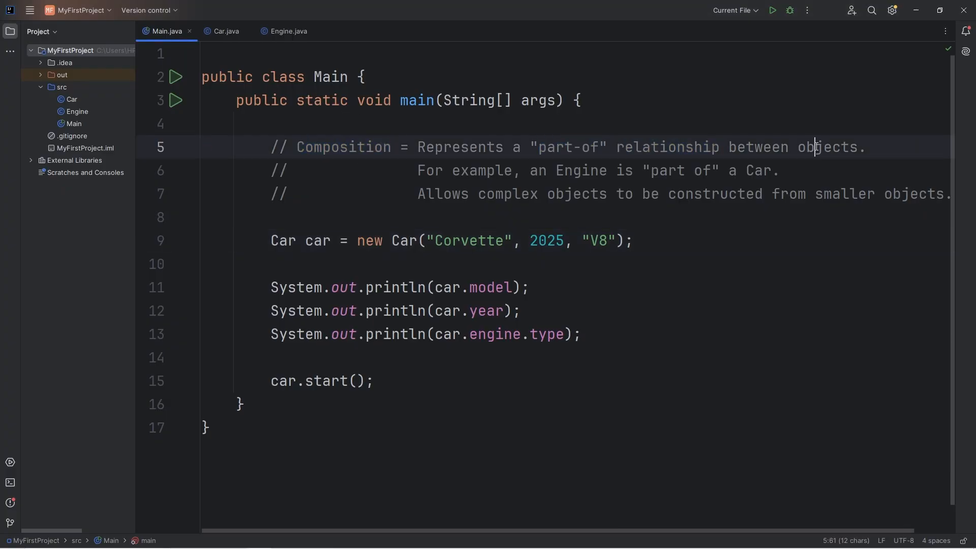
{"action": "double_click", "coordinate": [580, 169]}
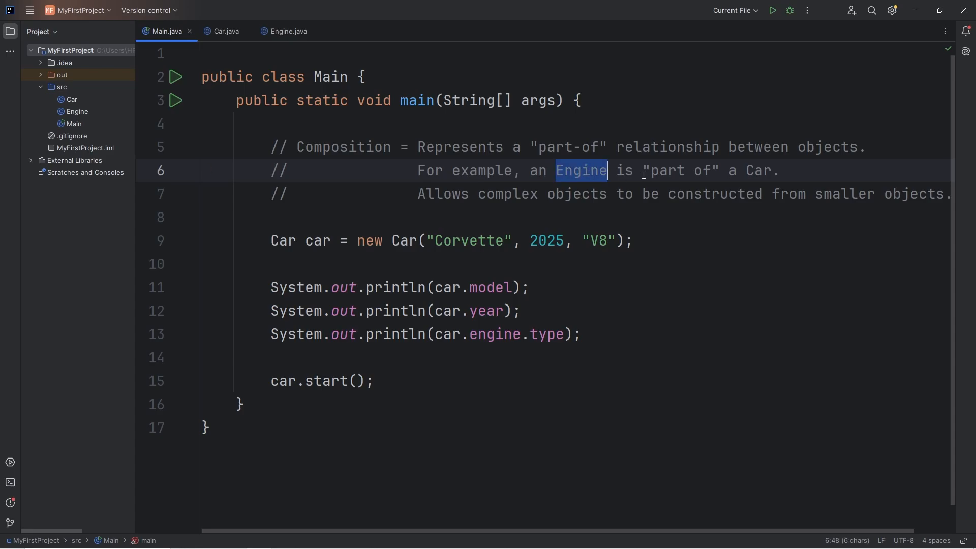
{"action": "left_click", "coordinate": [478, 193]}
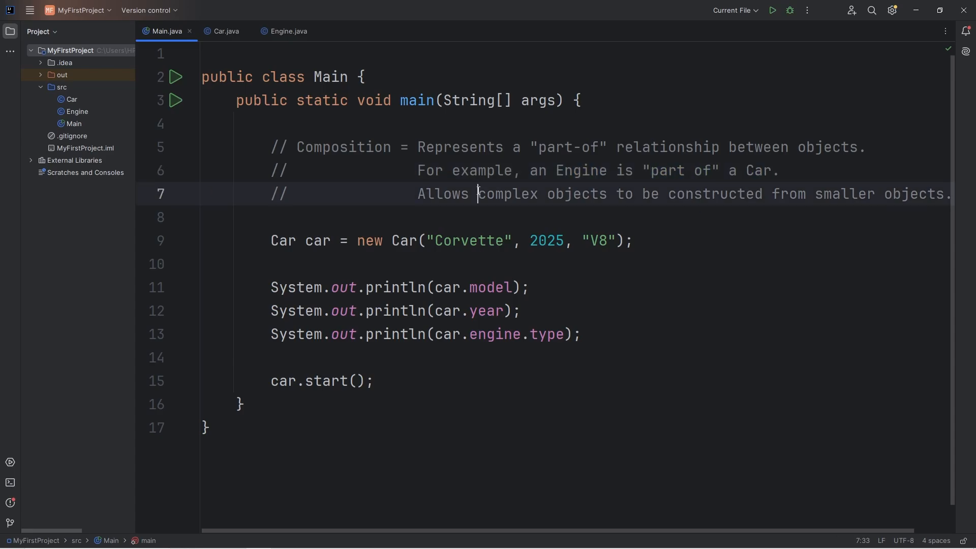
{"action": "left_click_drag", "start_coordinate": [477, 194], "coordinate": [607, 194]}
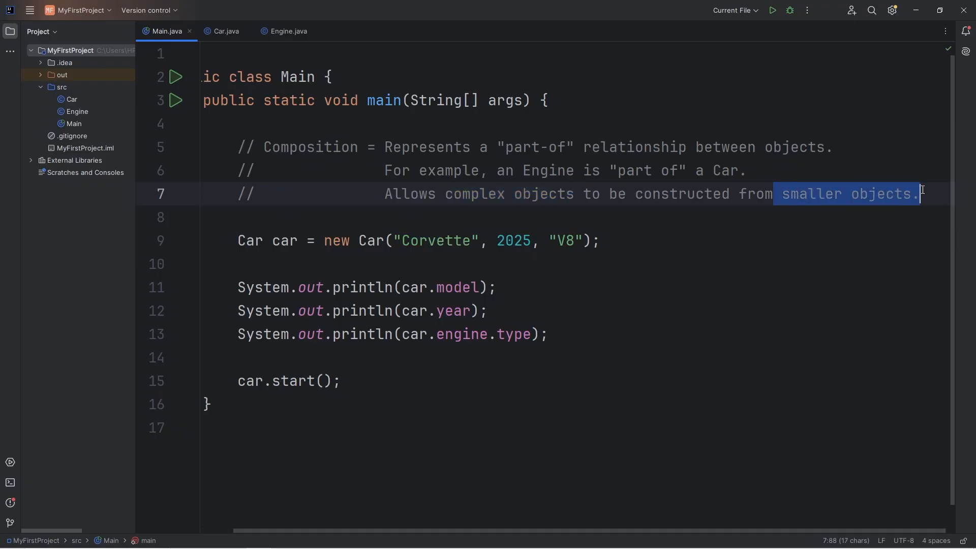
{"action": "scroll", "scroll_direction": "left", "scroll_amount": 3}
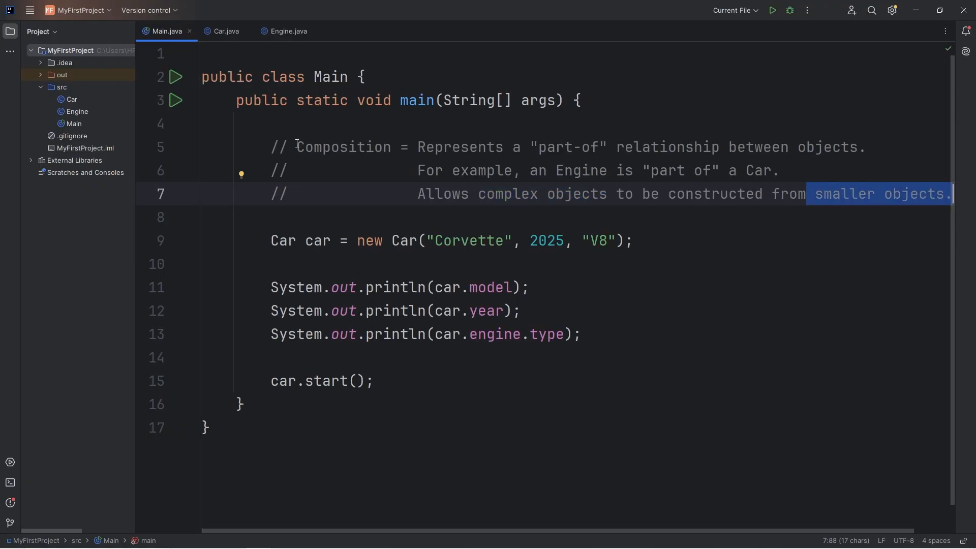